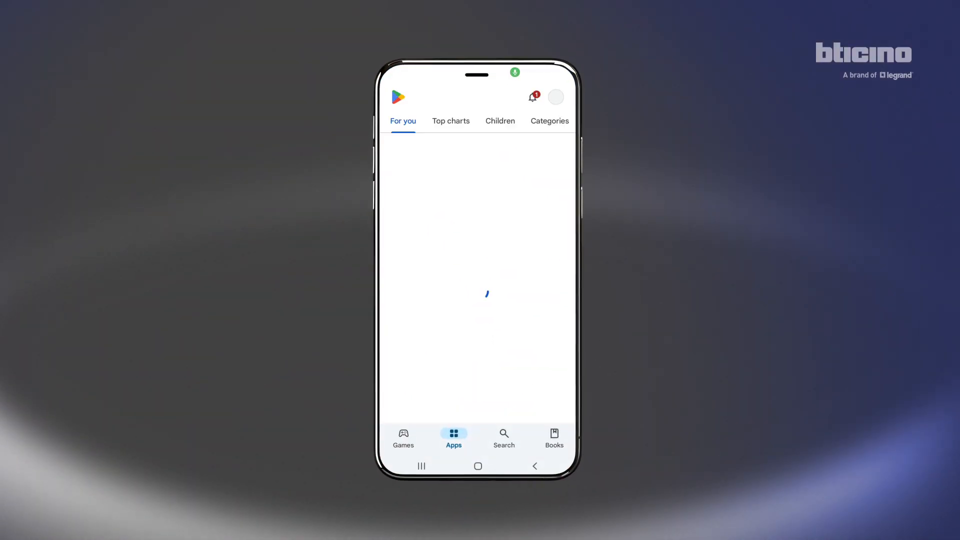
# - Search Play Store for home+project and install Home + Project by BTicino
pyautogui.click(503, 438)
pyautogui.write('ho')
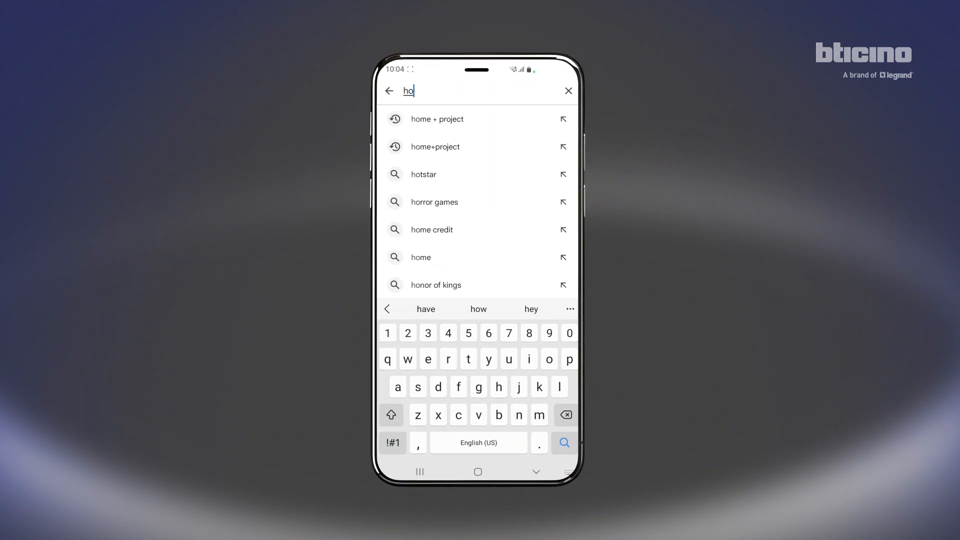
pyautogui.click(435, 146)
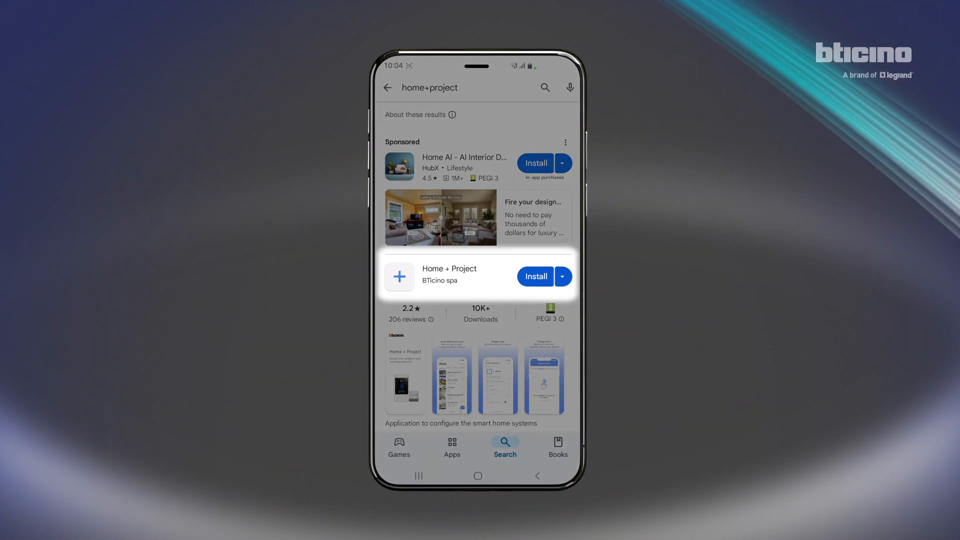
pyautogui.click(534, 276)
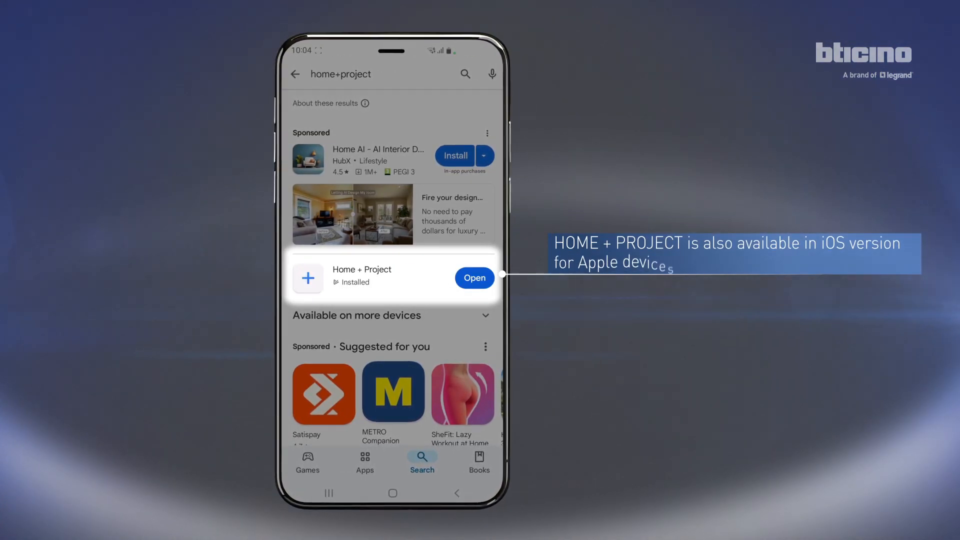
# - Launch Home + Project and begin adding a new plant
pyautogui.click(474, 278)
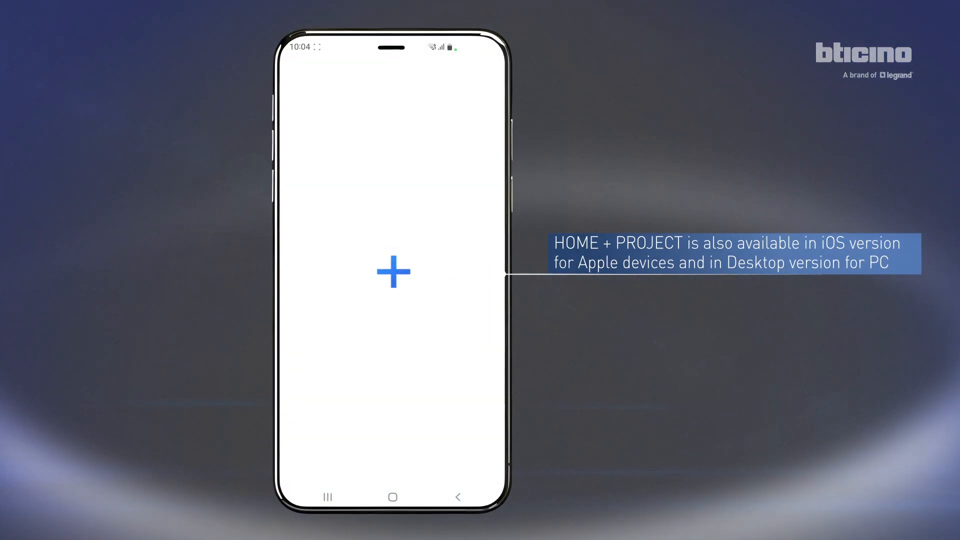
pyautogui.click(392, 271)
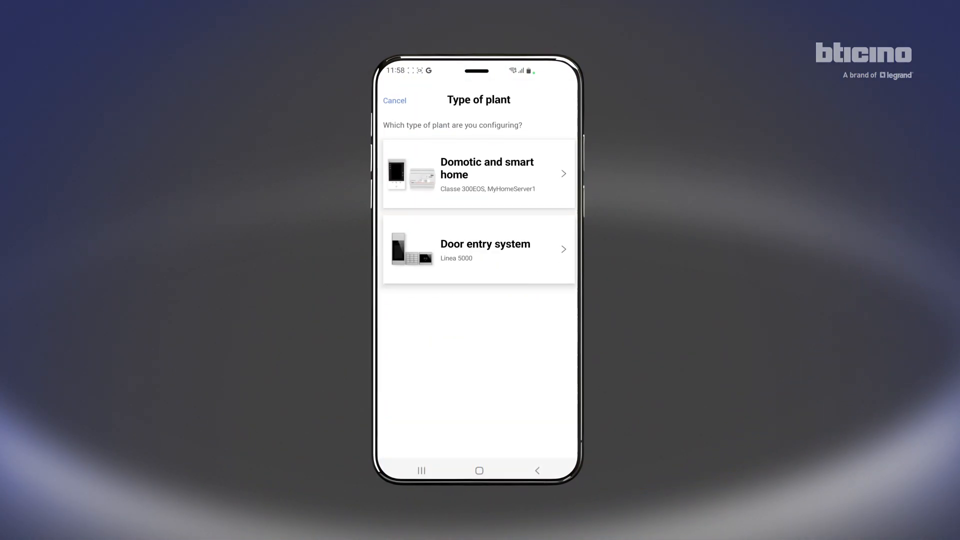
# - Create a new door entry plant Bticino s.p.a., Varese, Italy, with the second (tower) building icon
pyautogui.click(478, 250)
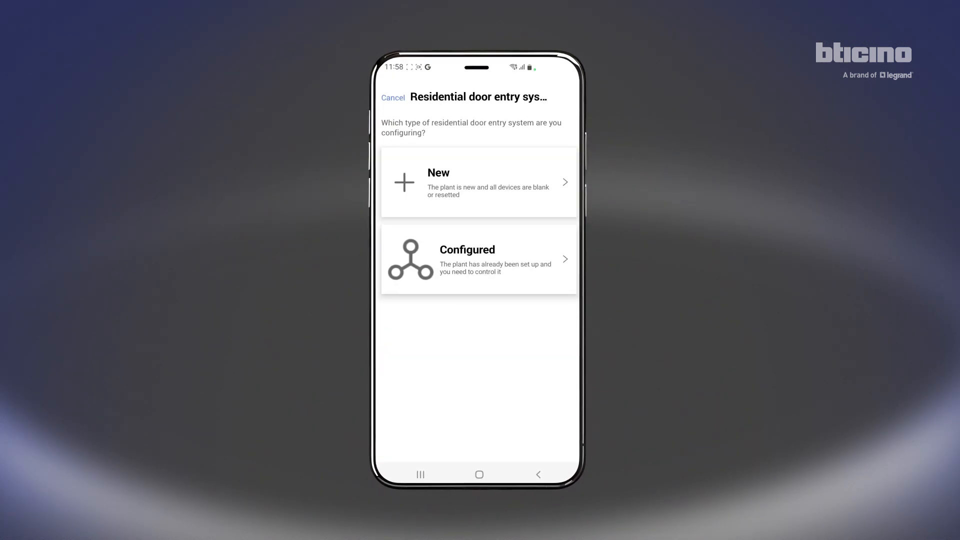
pyautogui.click(479, 182)
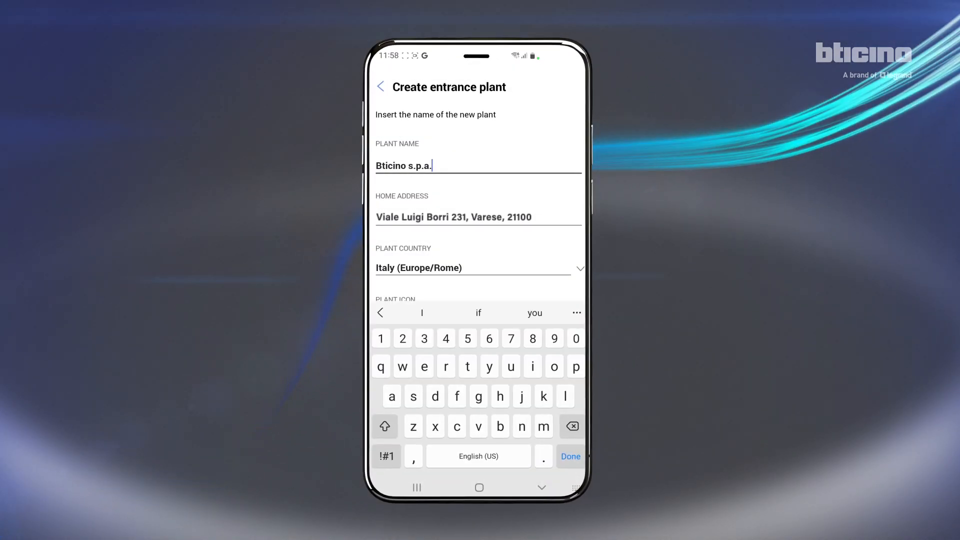
pyautogui.click(569, 456)
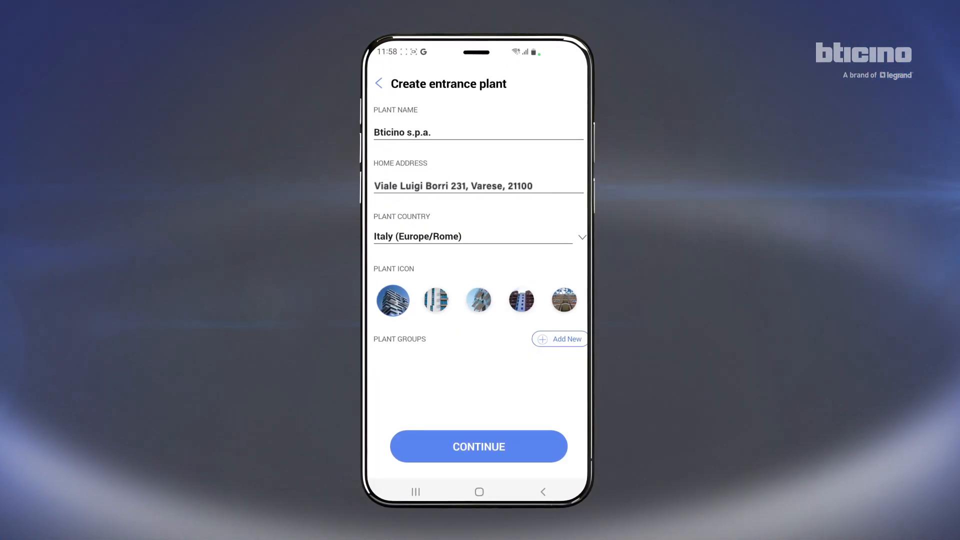
pyautogui.click(436, 300)
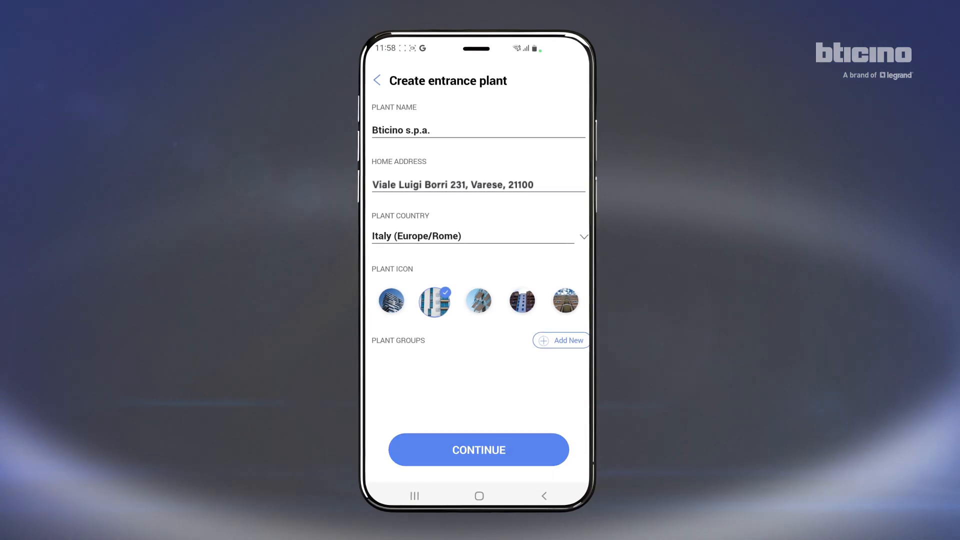
pyautogui.click(478, 449)
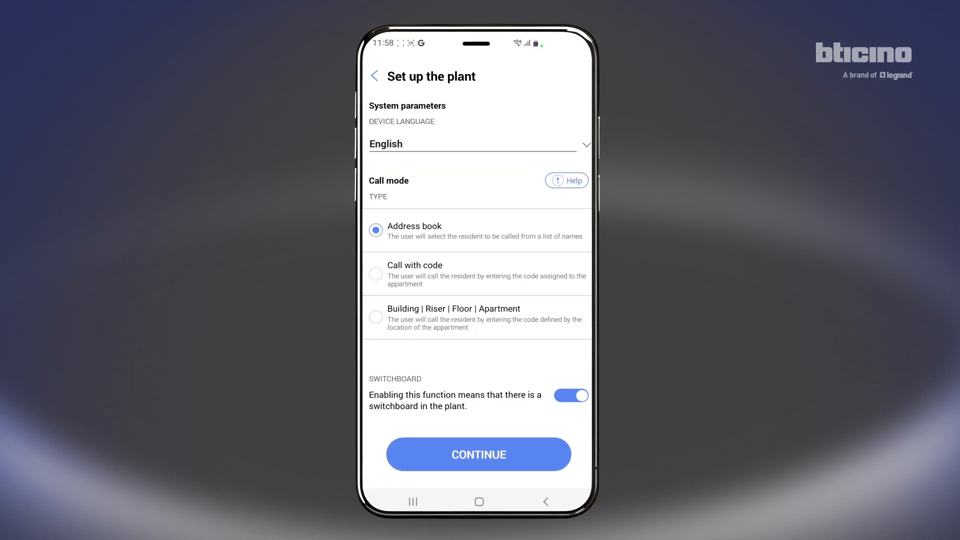
# - Keep address-book calling and define Building 1 with 11 apartments, continuing to gates
pyautogui.click(478, 454)
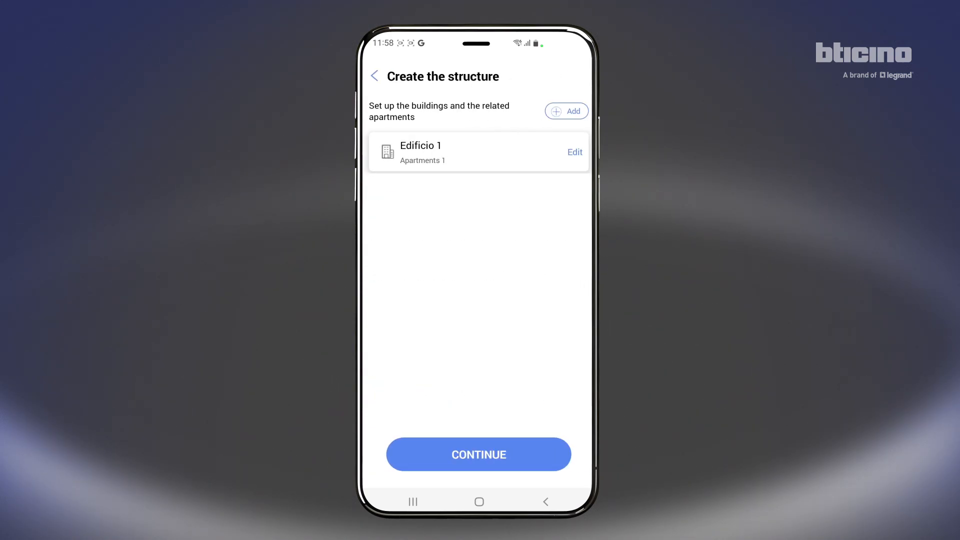
pyautogui.click(574, 152)
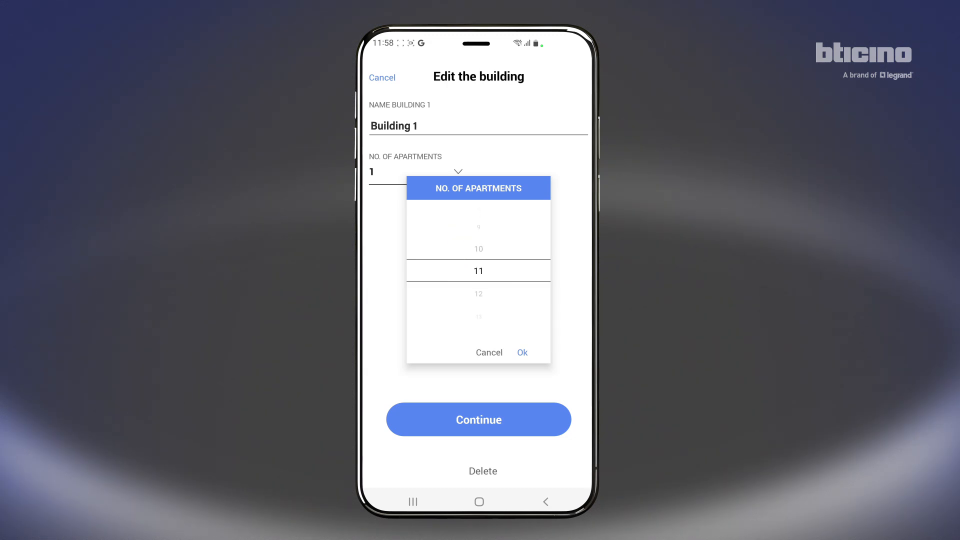
pyautogui.click(521, 352)
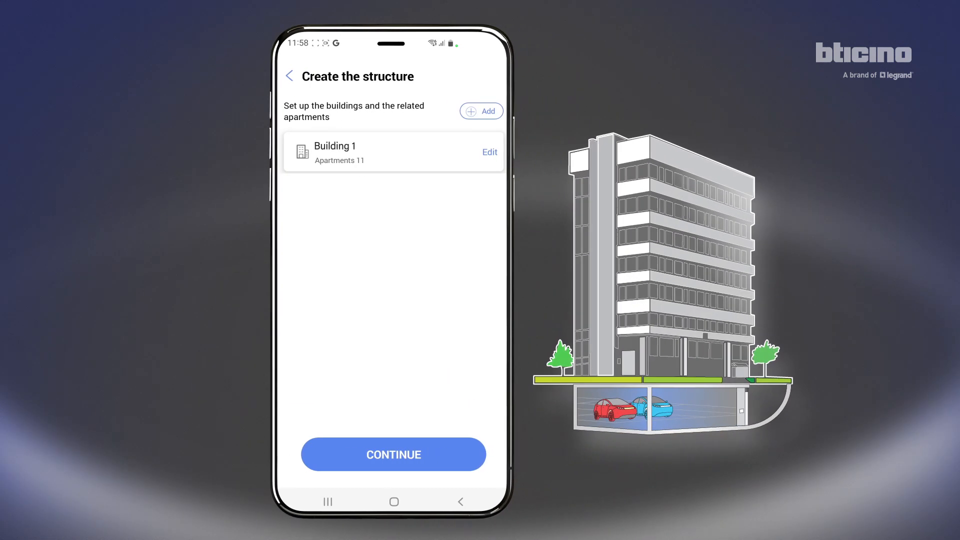
pyautogui.click(393, 454)
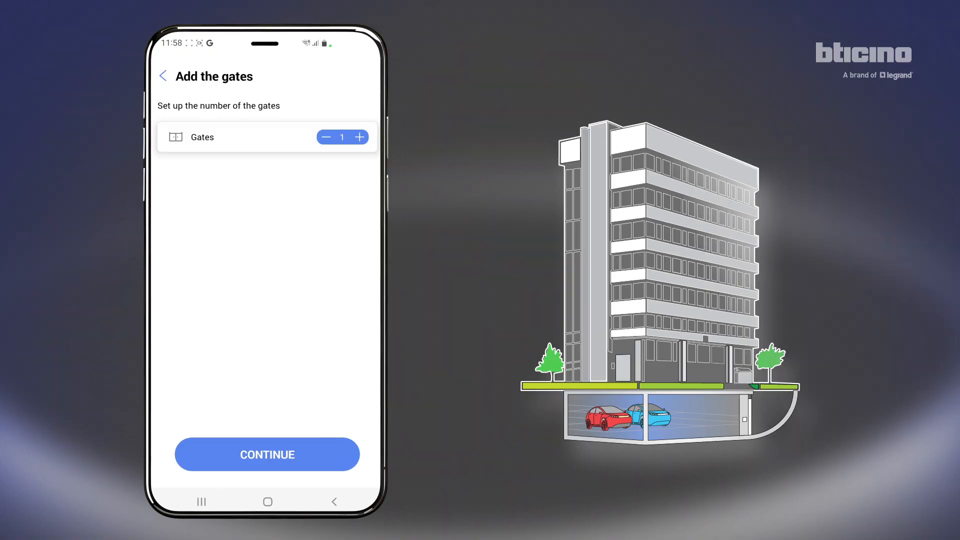
# - Add gates Main entrance, Secondary entrance (keypad) and Garage (Lettore smart reader) with their SCS addresses
pyautogui.click(266, 454)
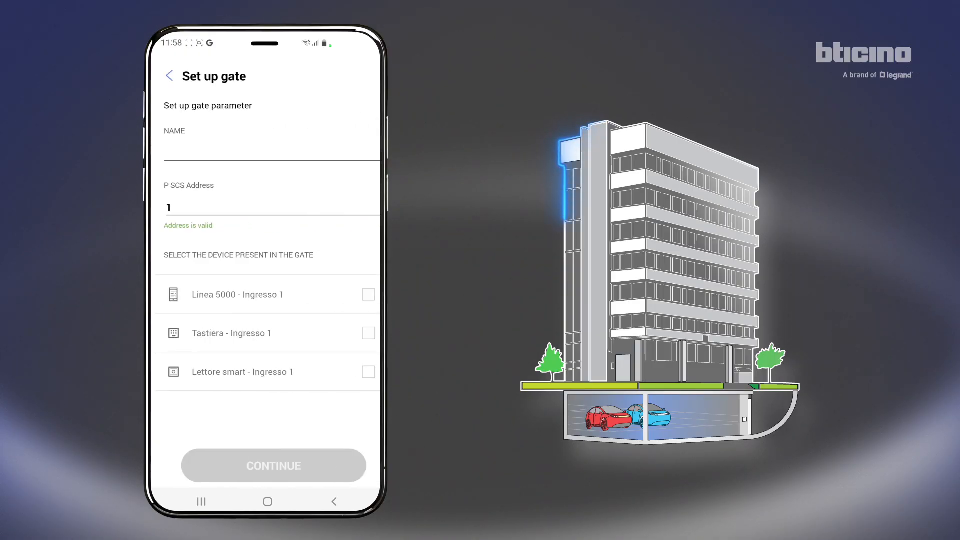
pyautogui.write('Main ent')
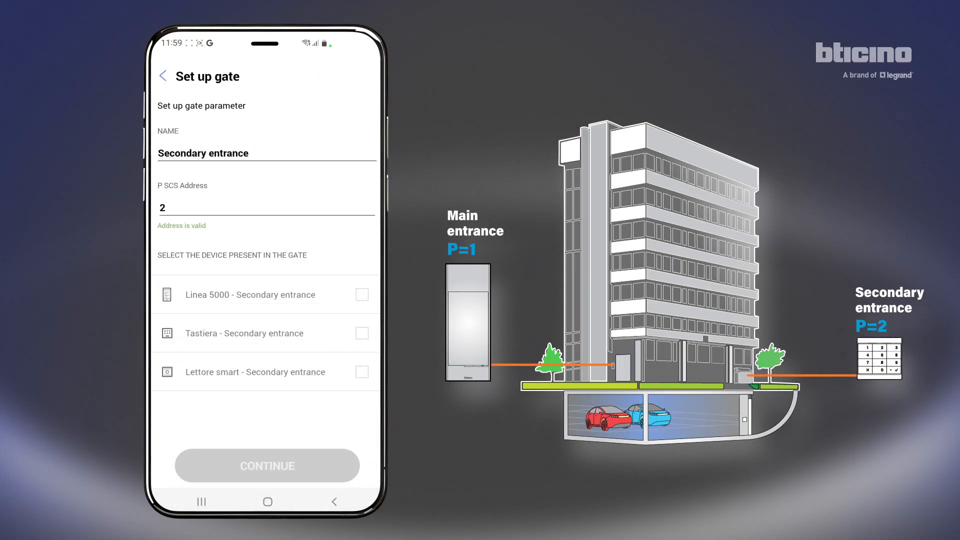
pyautogui.click(361, 333)
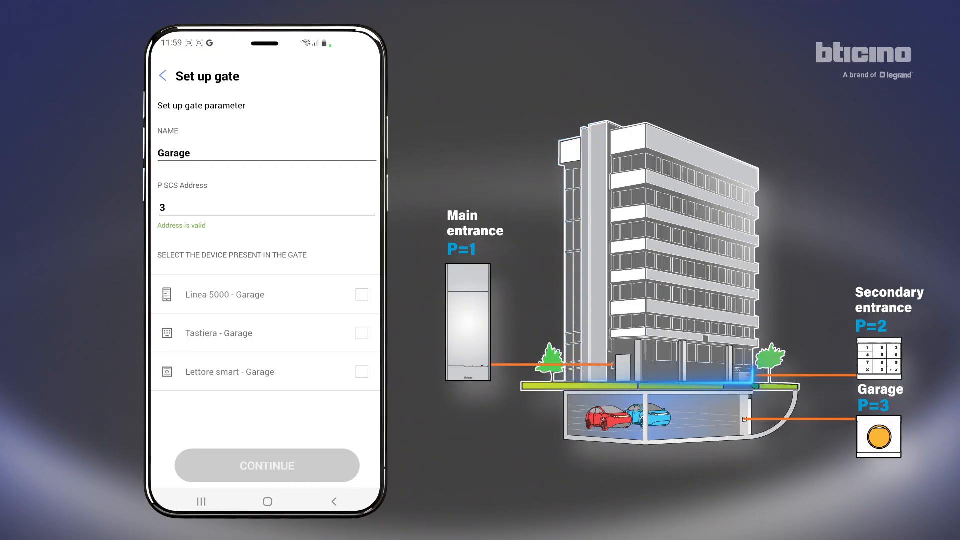
pyautogui.click(361, 372)
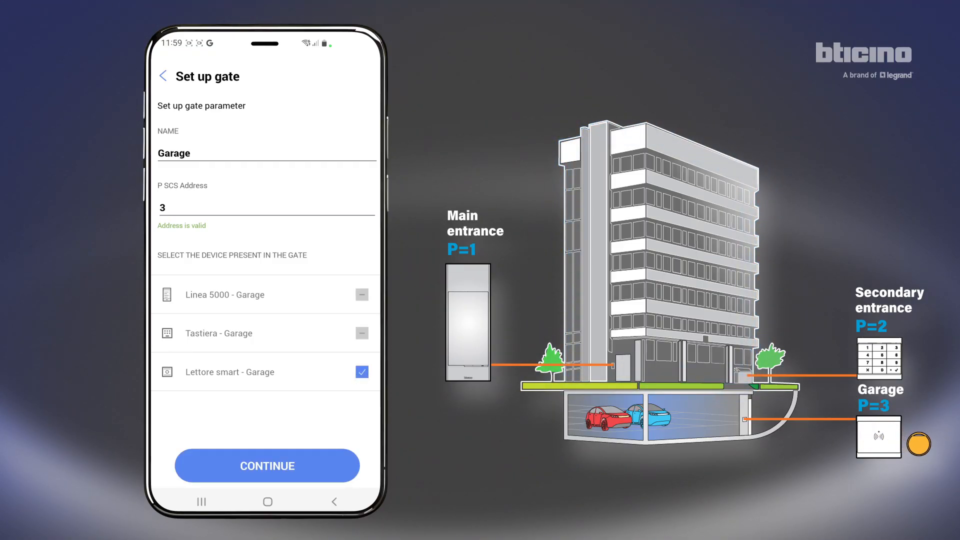
pyautogui.click(266, 466)
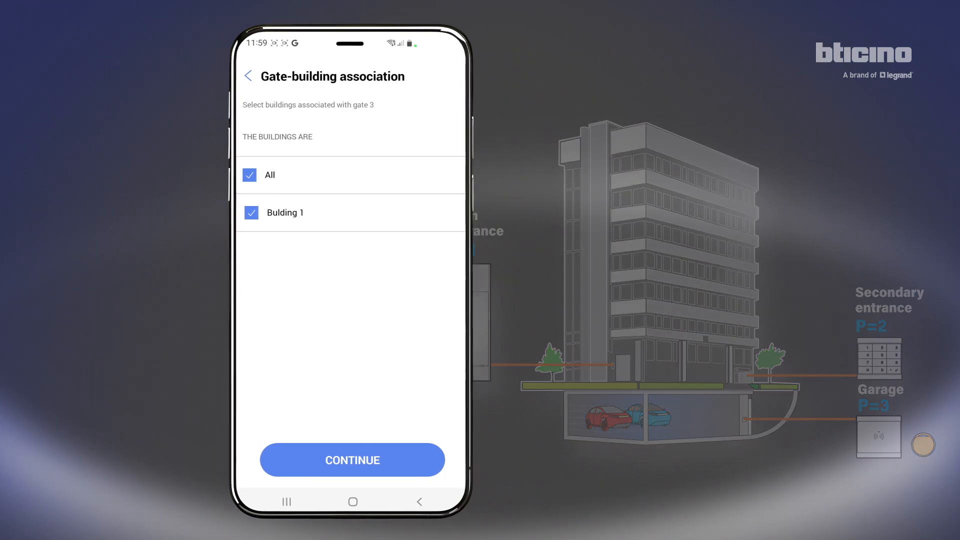
# - Associate Garage with all buildings and commission the Linea 5000 Main entrance panel
pyautogui.click(352, 461)
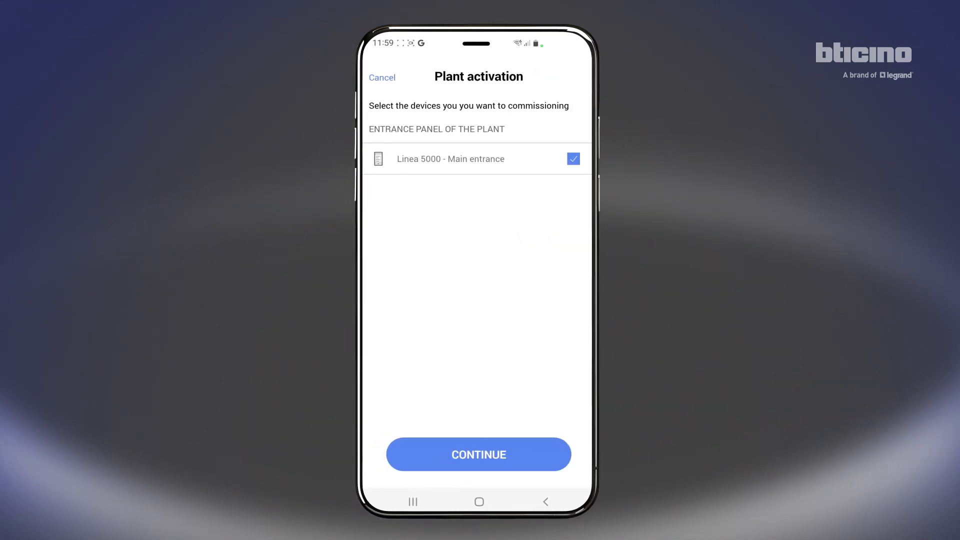
pyautogui.click(480, 454)
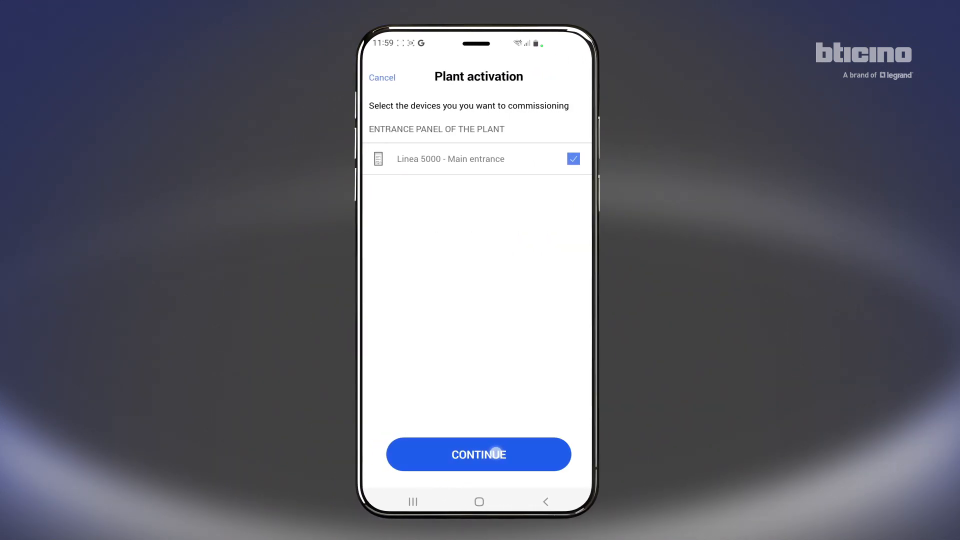
pyautogui.click(478, 454)
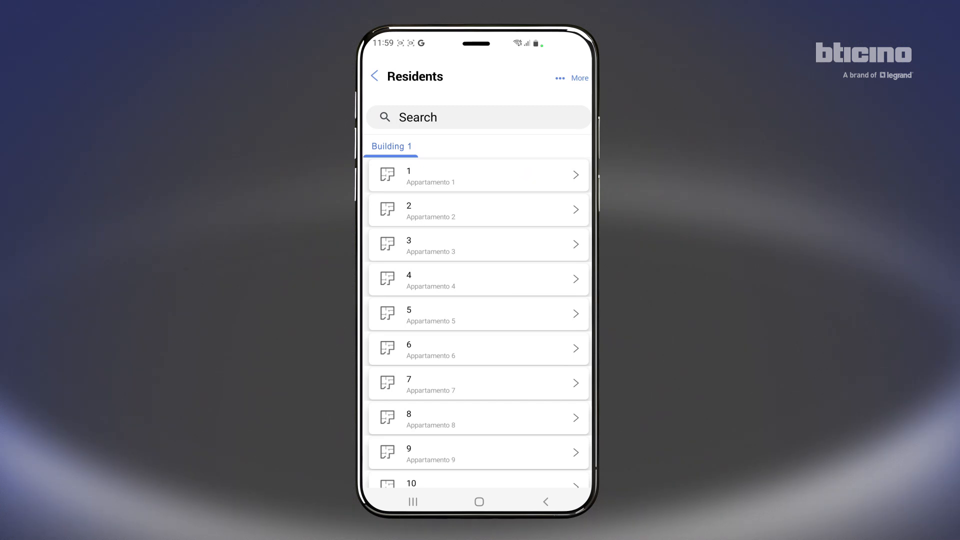
pyautogui.click(478, 174)
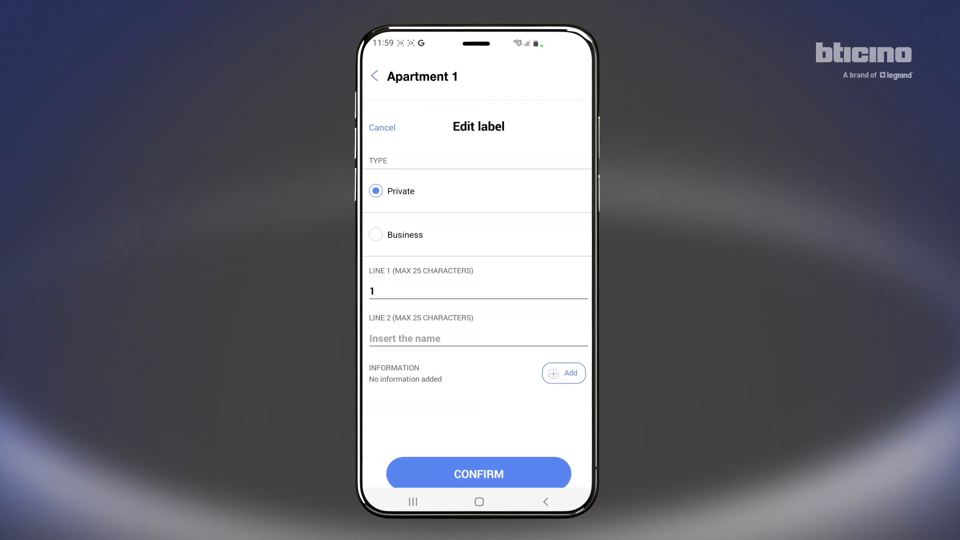
pyautogui.click(478, 291)
pyautogui.write('Charlotte')
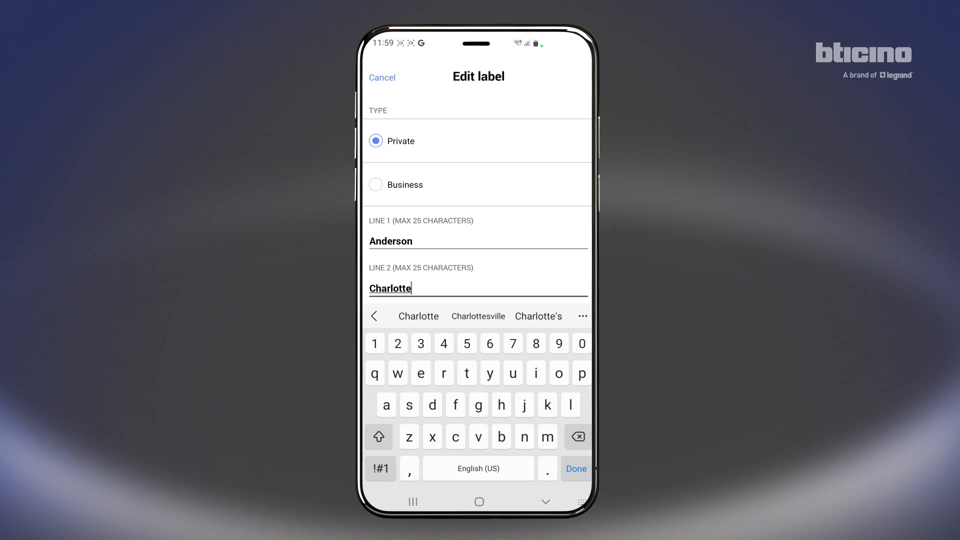
pyautogui.click(574, 469)
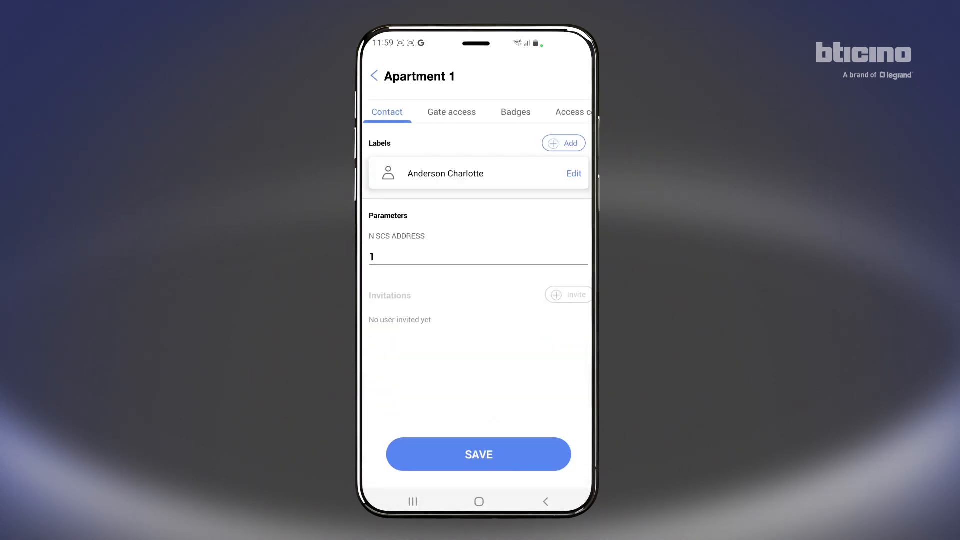
pyautogui.click(478, 454)
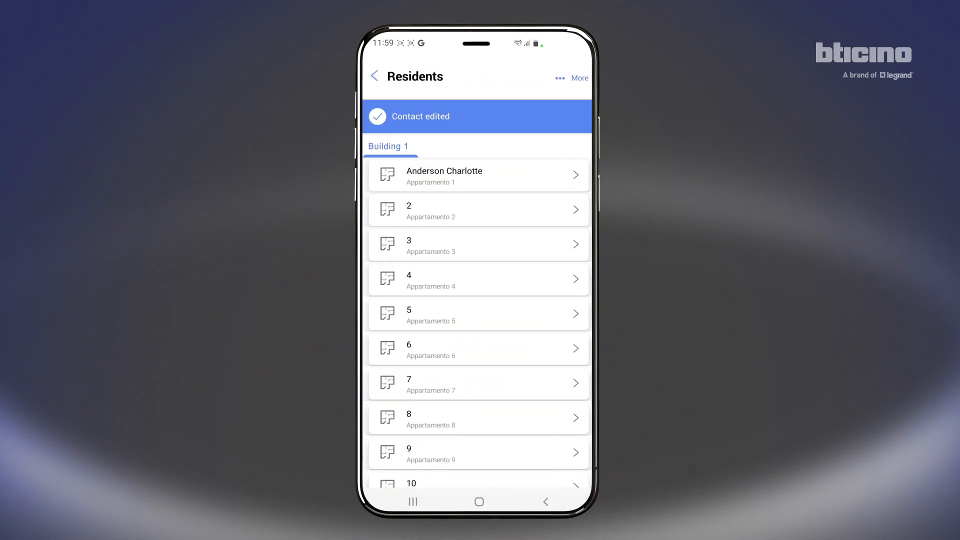
pyautogui.click(478, 210)
pyautogui.write('B')
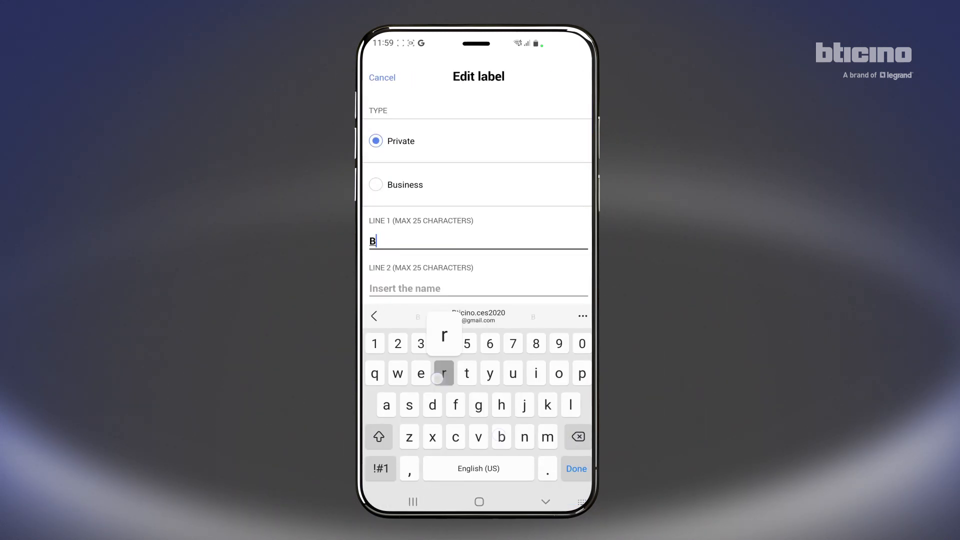
pyautogui.write('rown')
pyautogui.click(478, 287)
pyautogui.write('Charles')
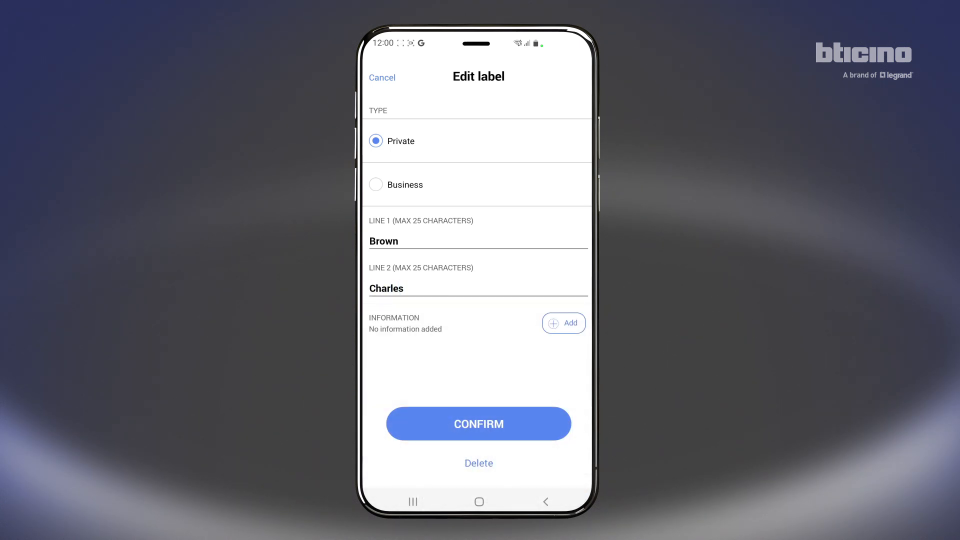
pyautogui.click(478, 424)
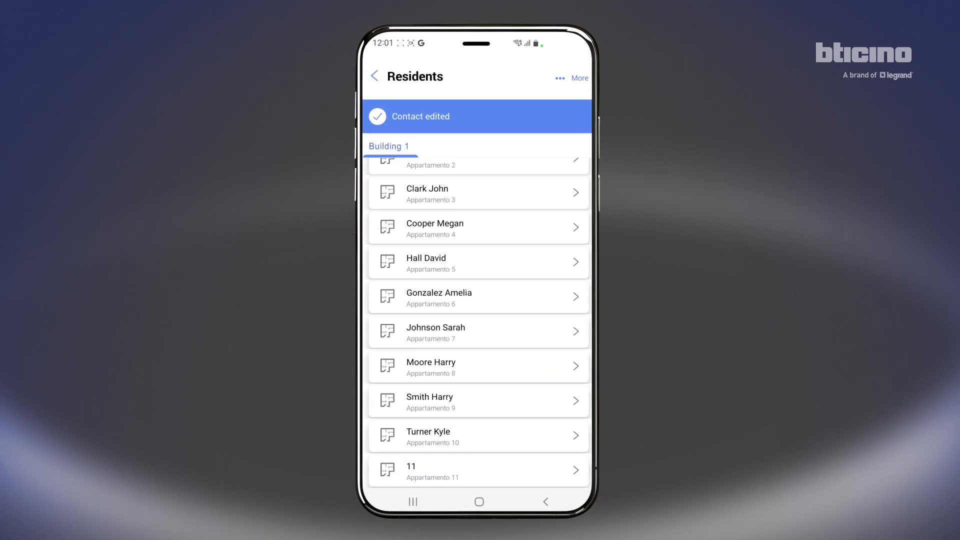
pyautogui.click(478, 470)
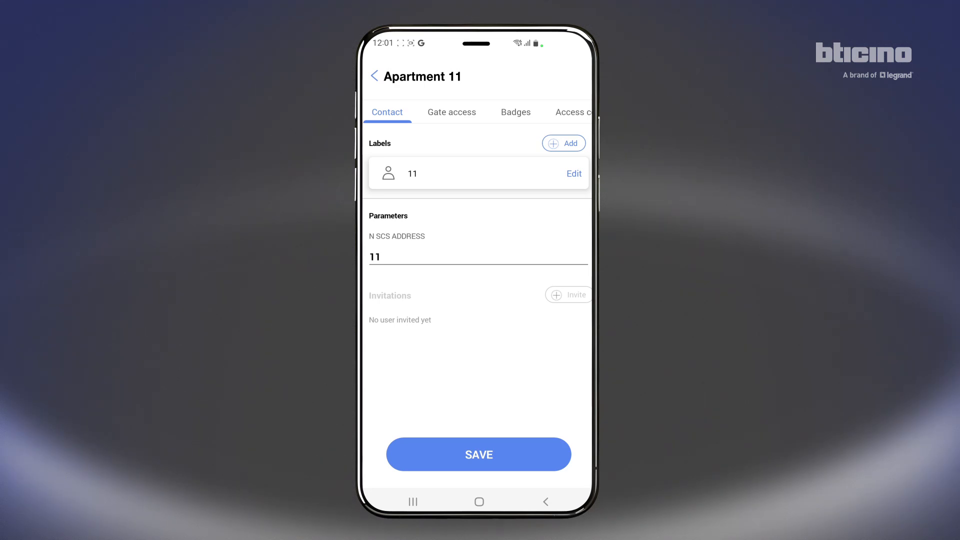
pyautogui.click(573, 173)
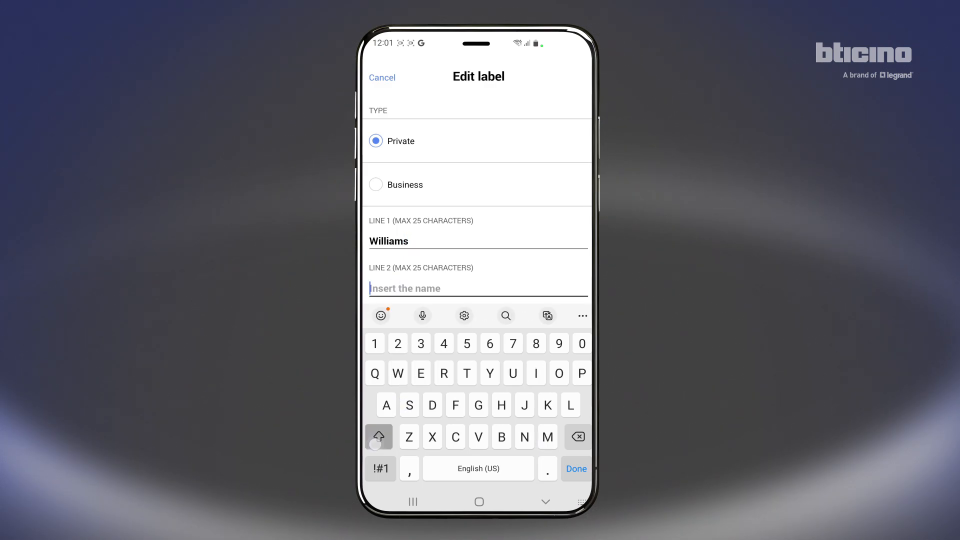
pyautogui.write('Tracy')
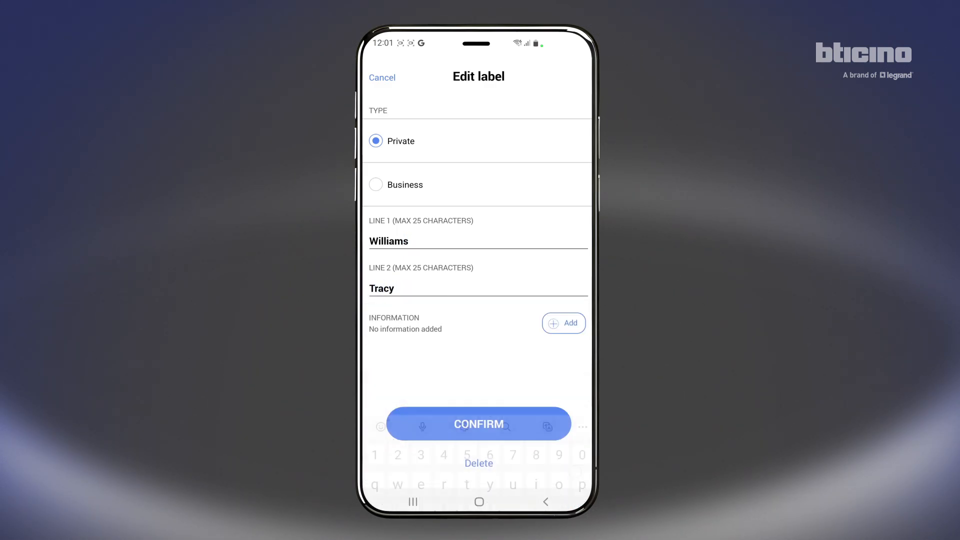
pyautogui.click(480, 424)
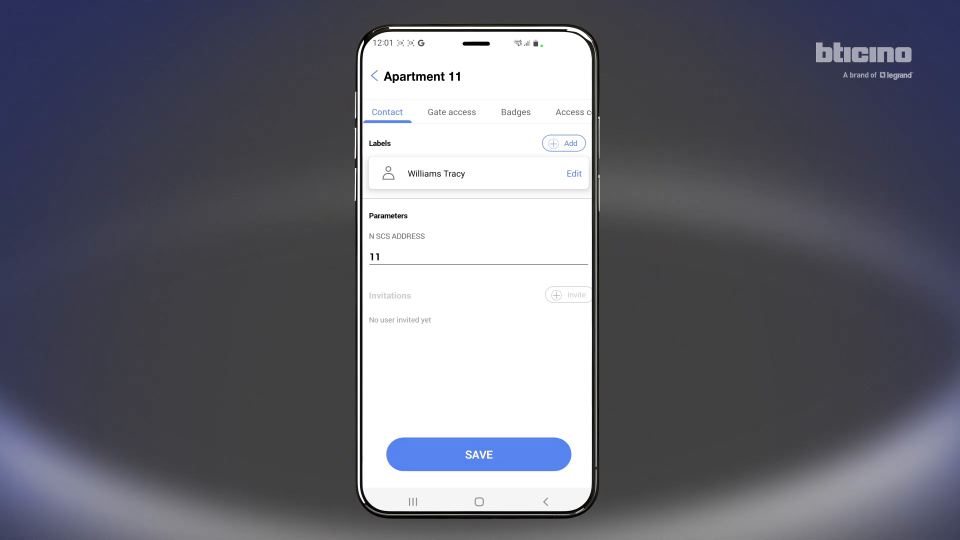
pyautogui.click(478, 454)
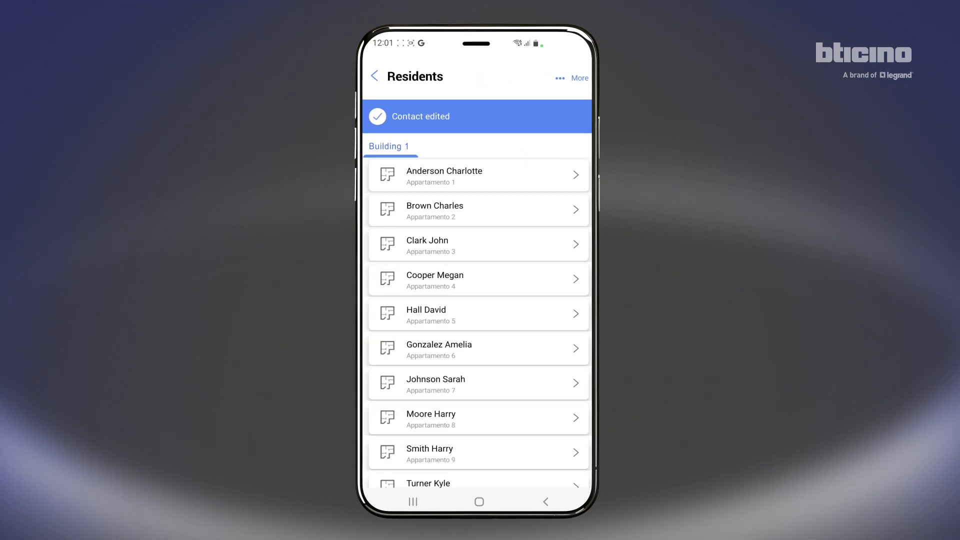
pyautogui.click(374, 77)
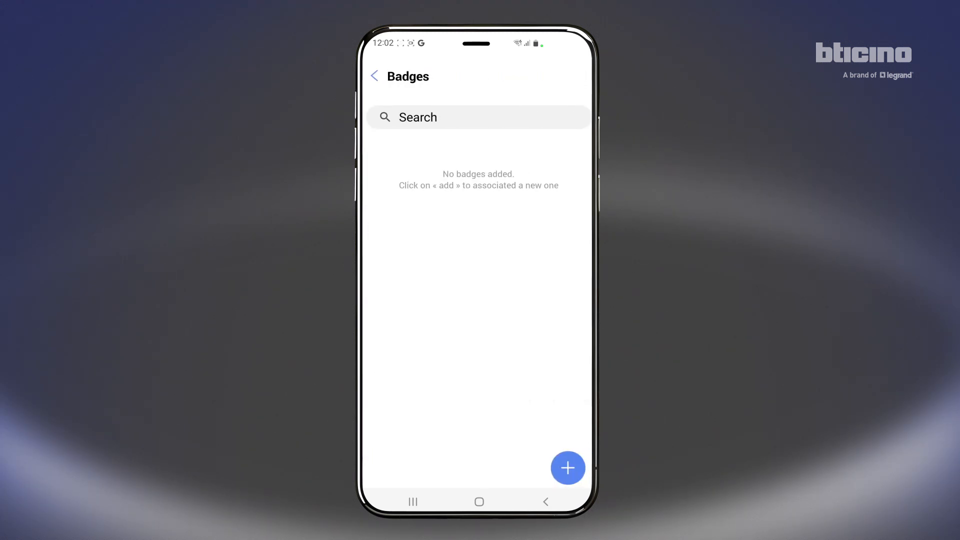
pyautogui.click(567, 468)
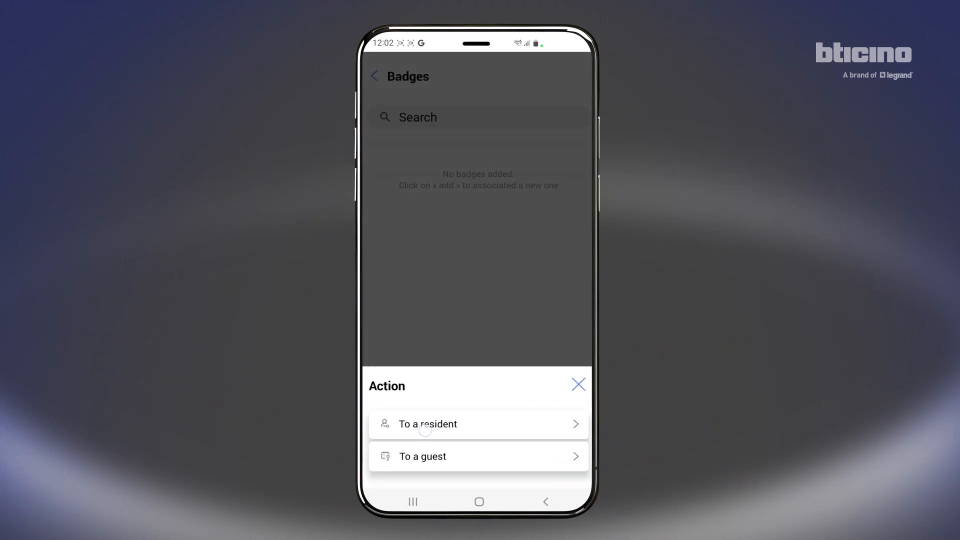
pyautogui.click(577, 385)
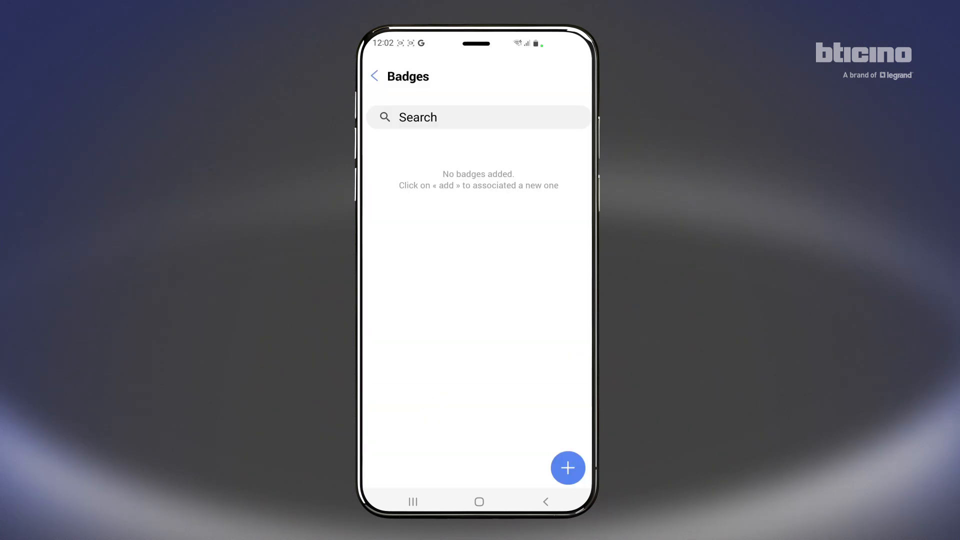
pyautogui.click(567, 468)
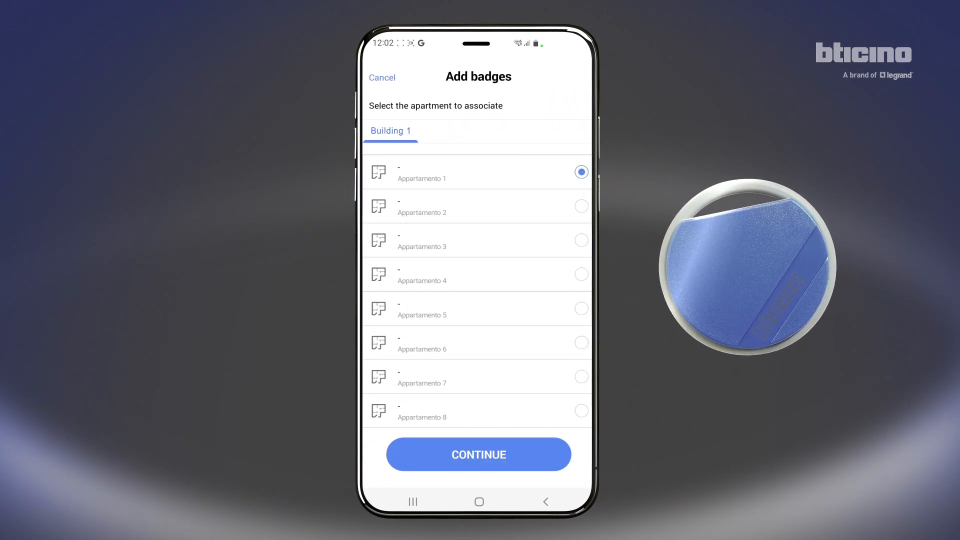
pyautogui.click(478, 454)
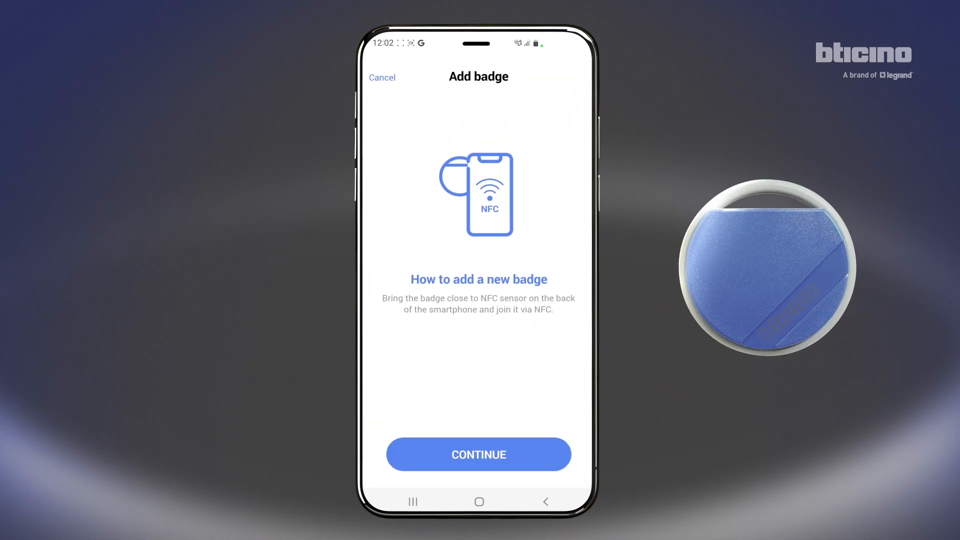
pyautogui.click(479, 455)
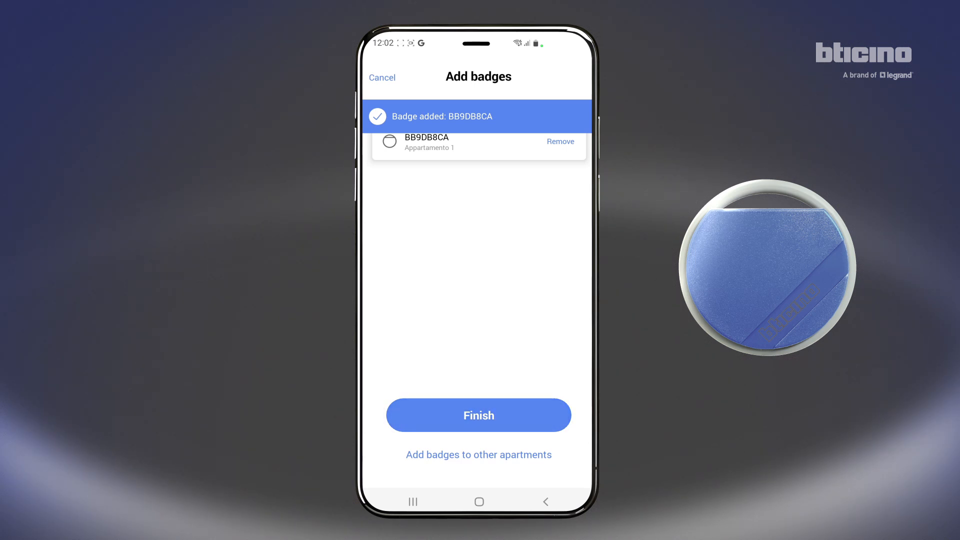
pyautogui.click(479, 414)
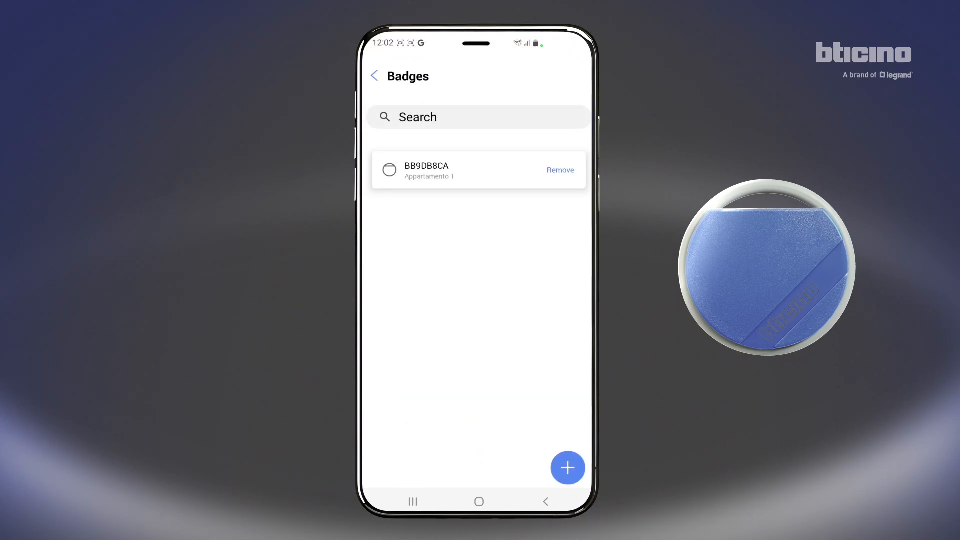
# - Check the badges list shows the new badge and return to the plant overview
pyautogui.click(375, 75)
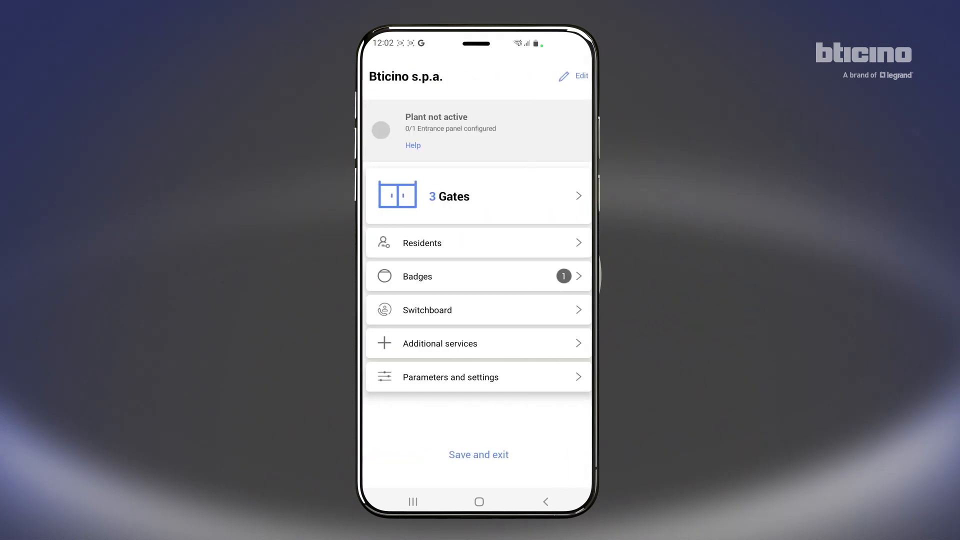
pyautogui.click(478, 276)
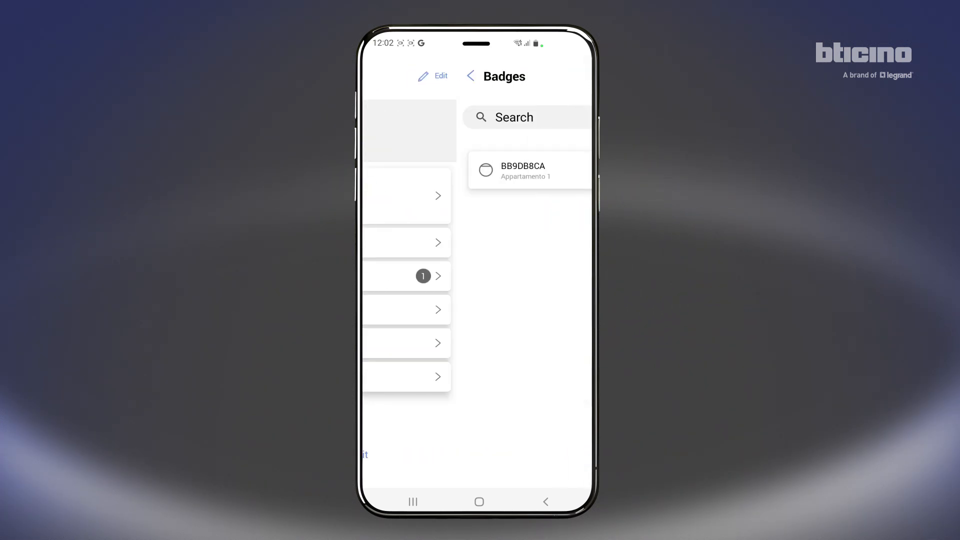
pyautogui.click(471, 76)
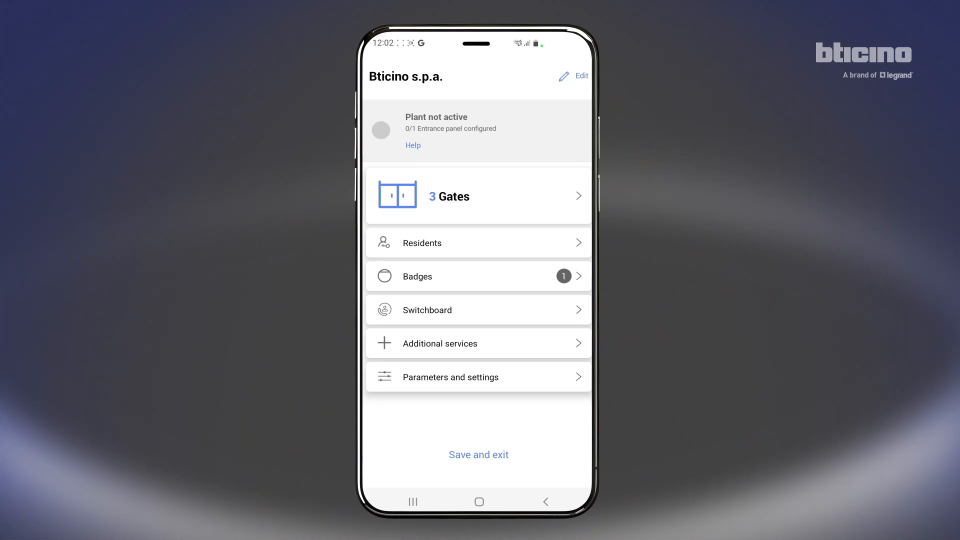
# - Enable a passepartout access code, same five-digit code for the whole plant, and save it
pyautogui.click(450, 377)
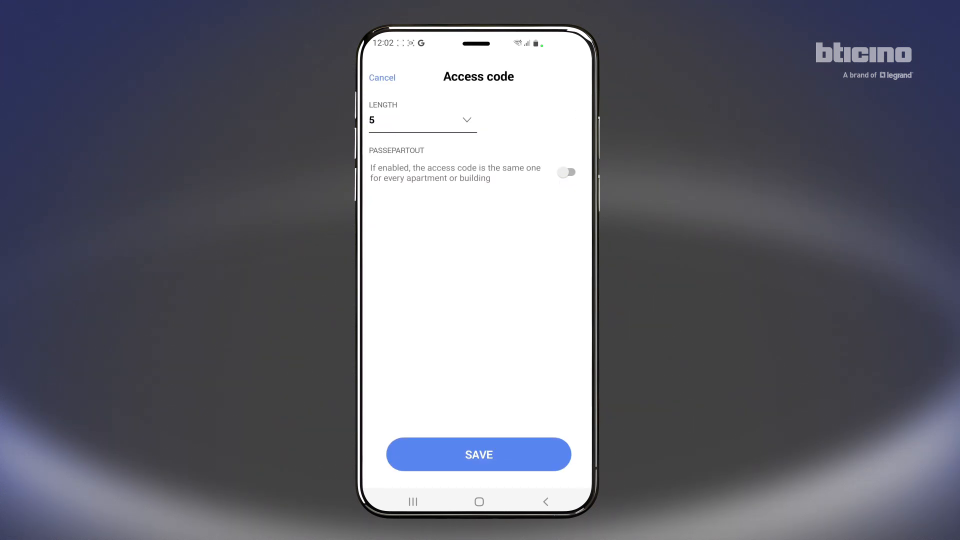
pyautogui.click(566, 172)
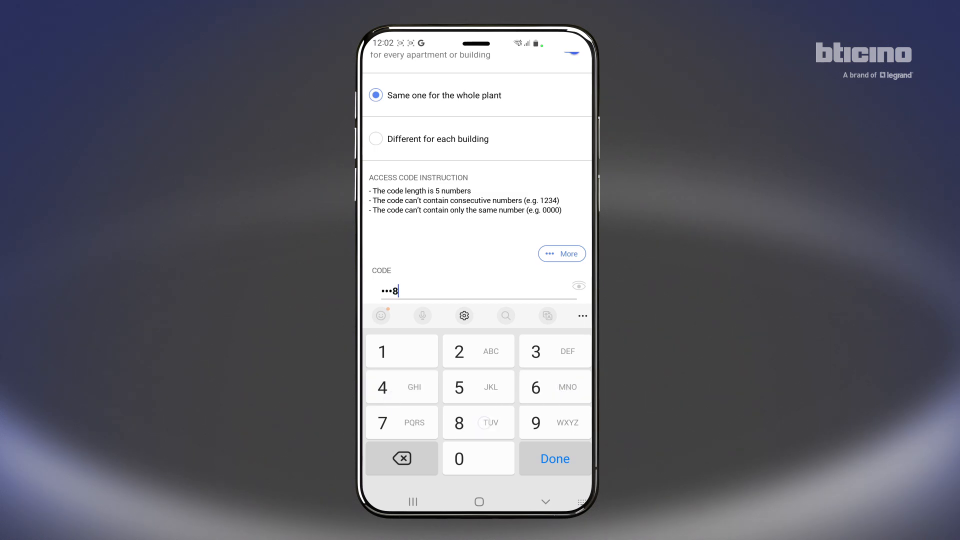
pyautogui.click(554, 458)
pyautogui.write('2')
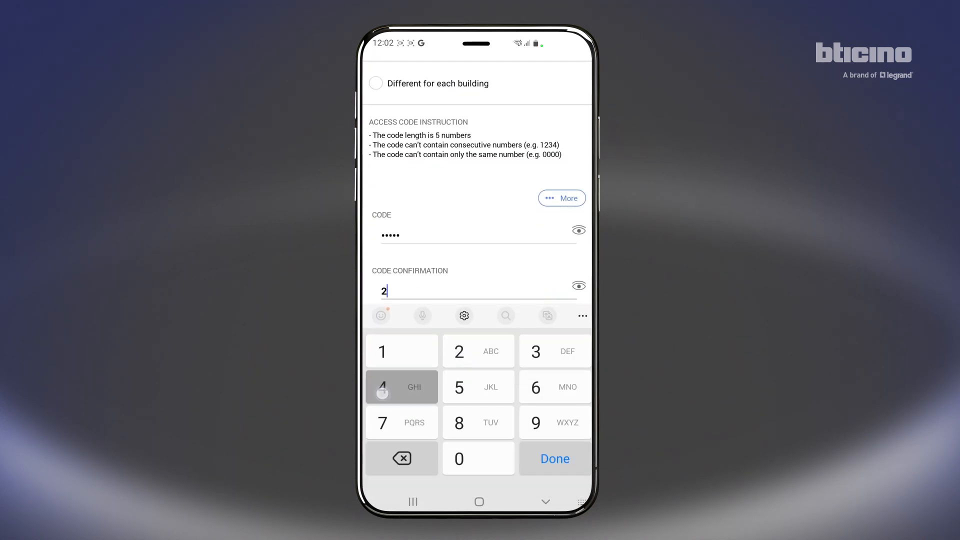
pyautogui.click(554, 458)
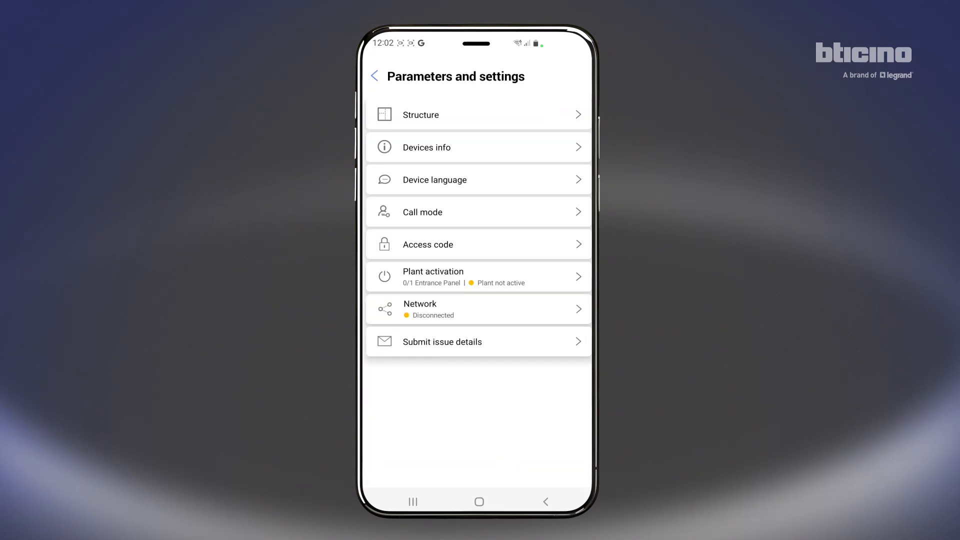
pyautogui.click(374, 76)
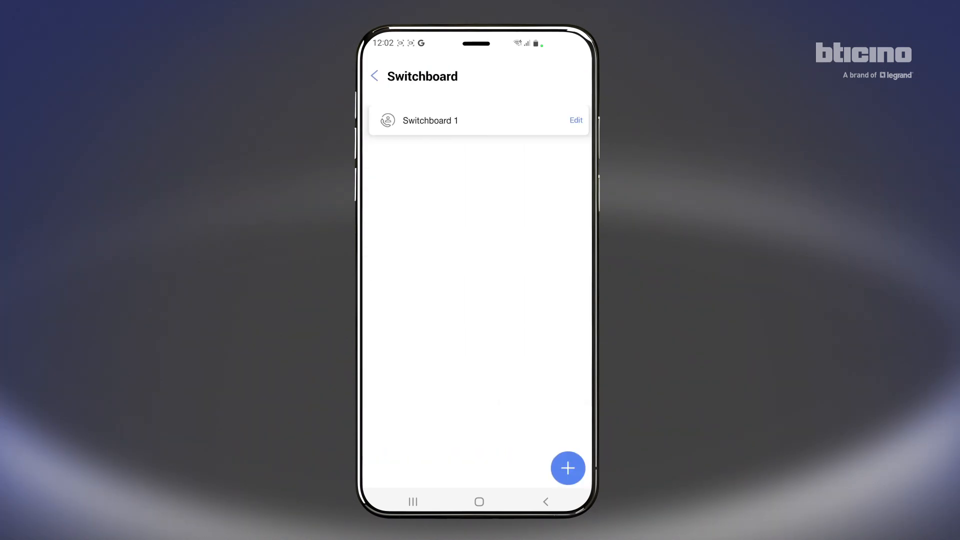
# - Tick Linea 5000 - Main entrance for Switchboard 1 and save
pyautogui.click(373, 76)
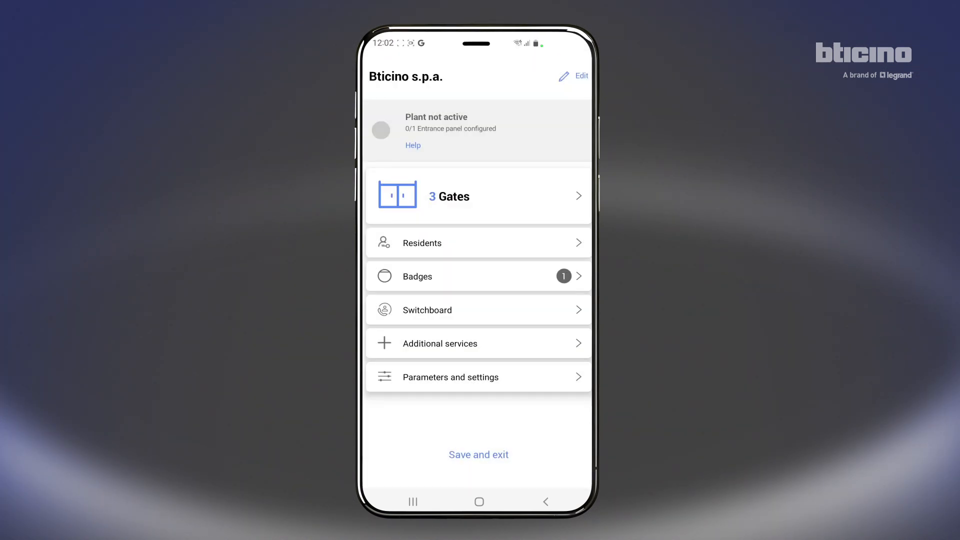
pyautogui.click(478, 310)
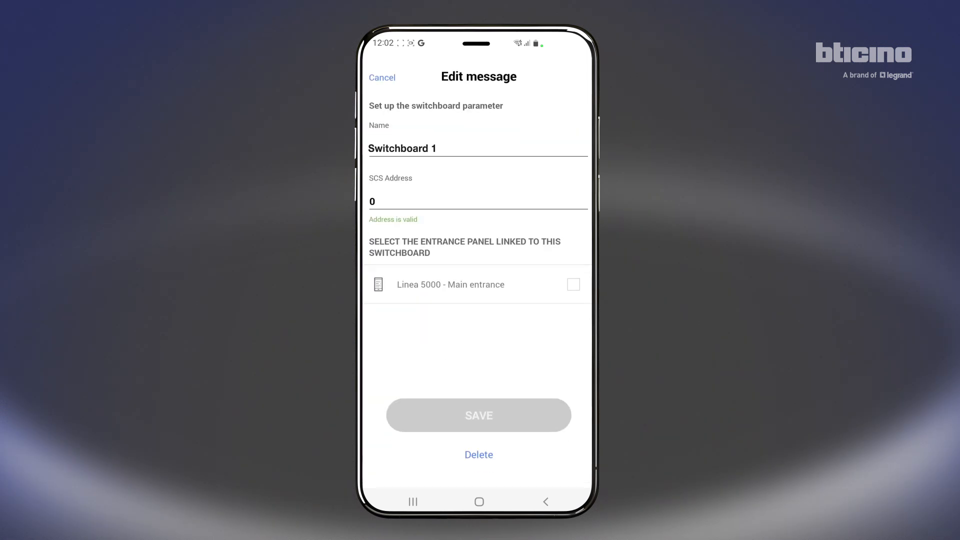
pyautogui.click(573, 284)
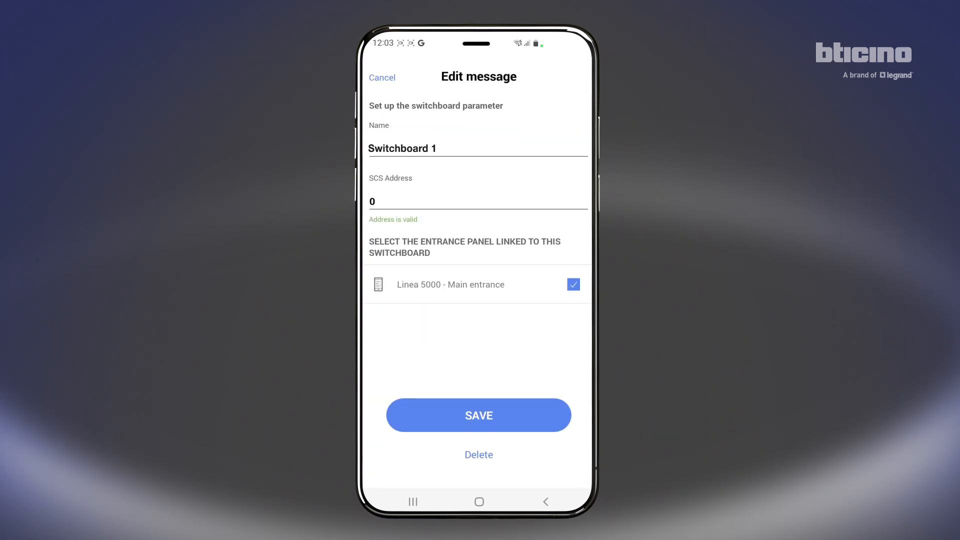
pyautogui.click(478, 414)
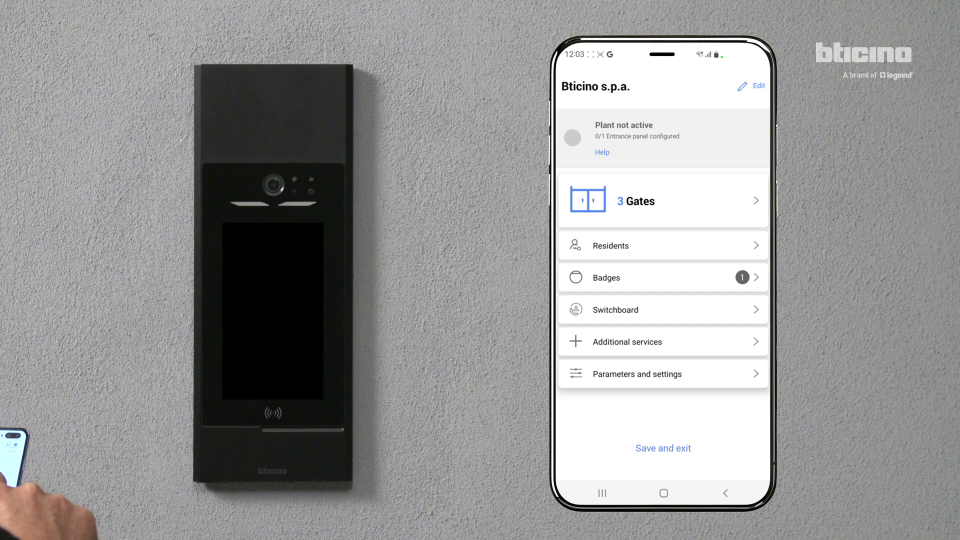
# - Reach the Linea 5000 Main entrance panel through Gates and the Main entrance gate
pyautogui.click(663, 200)
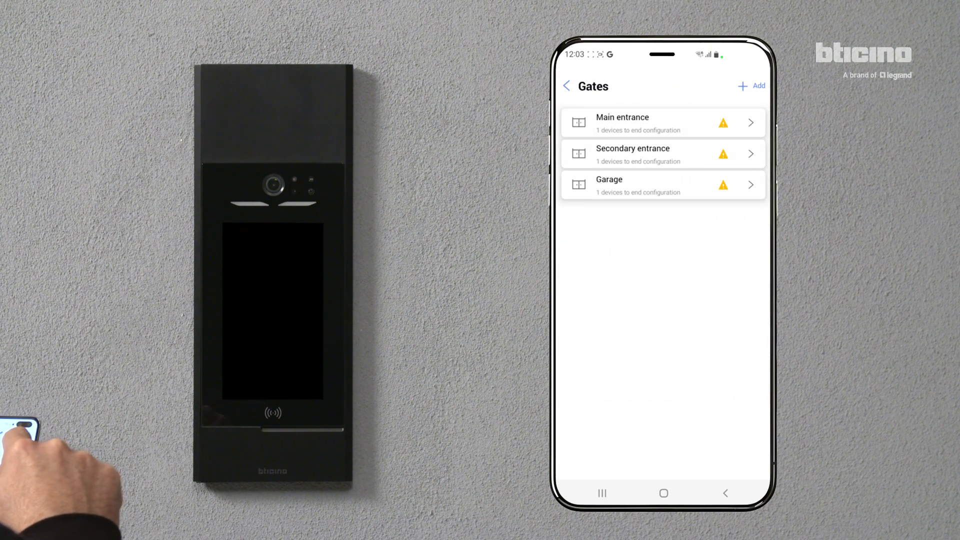
pyautogui.click(637, 122)
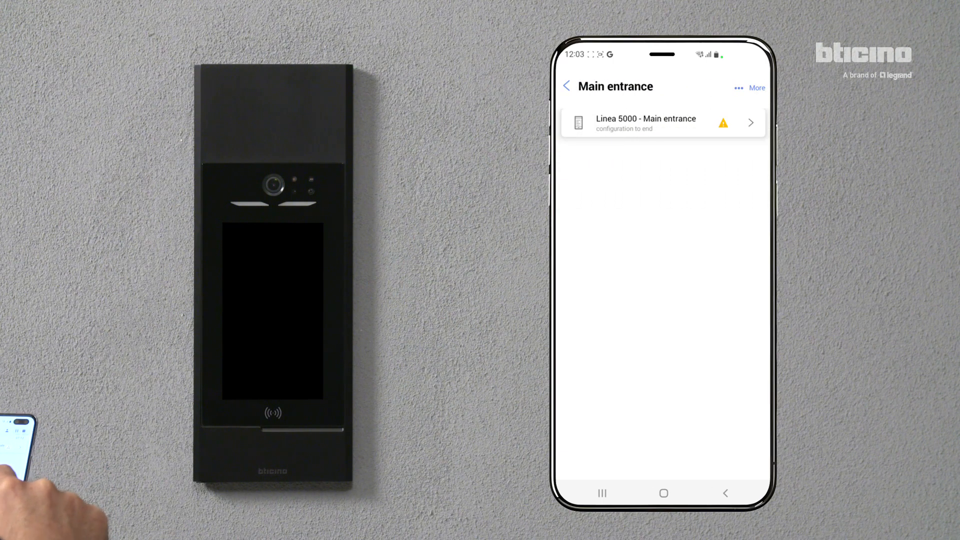
pyautogui.click(662, 122)
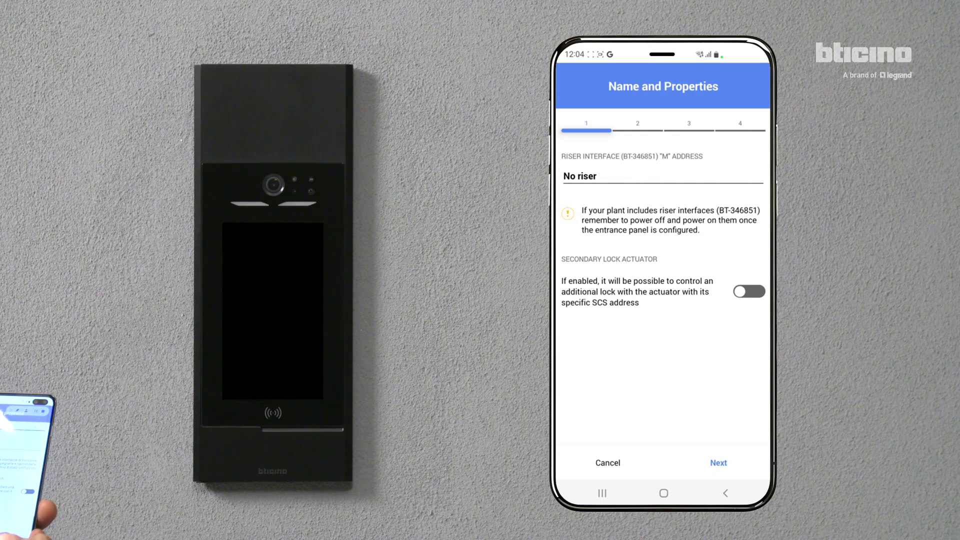
# - Step past properties, system and audio settings, set the screen to Dark mode, and save
pyautogui.click(718, 462)
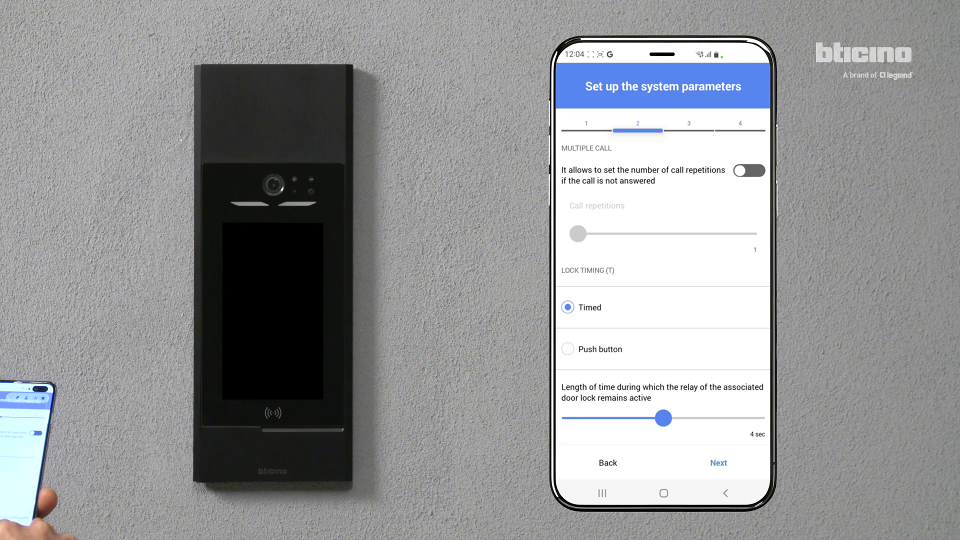
pyautogui.click(718, 462)
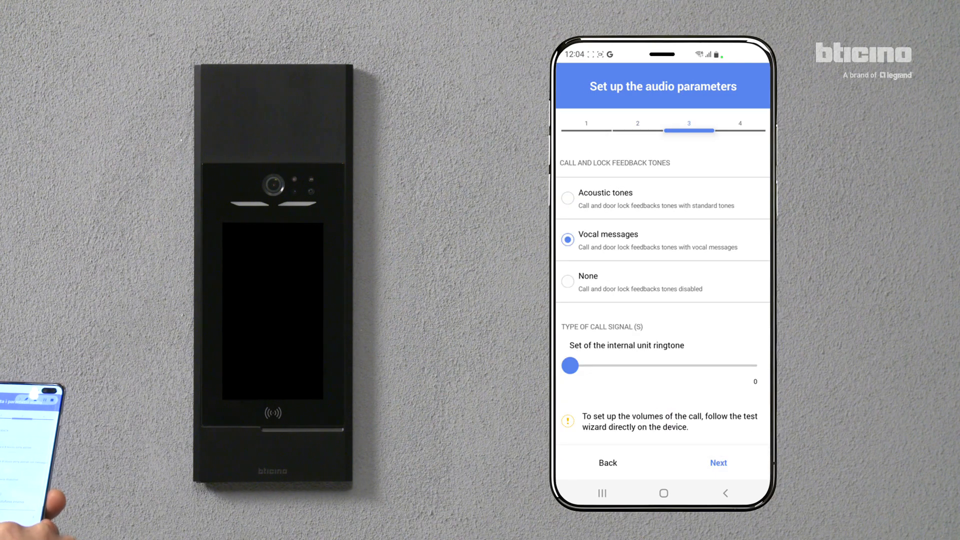
pyautogui.click(718, 462)
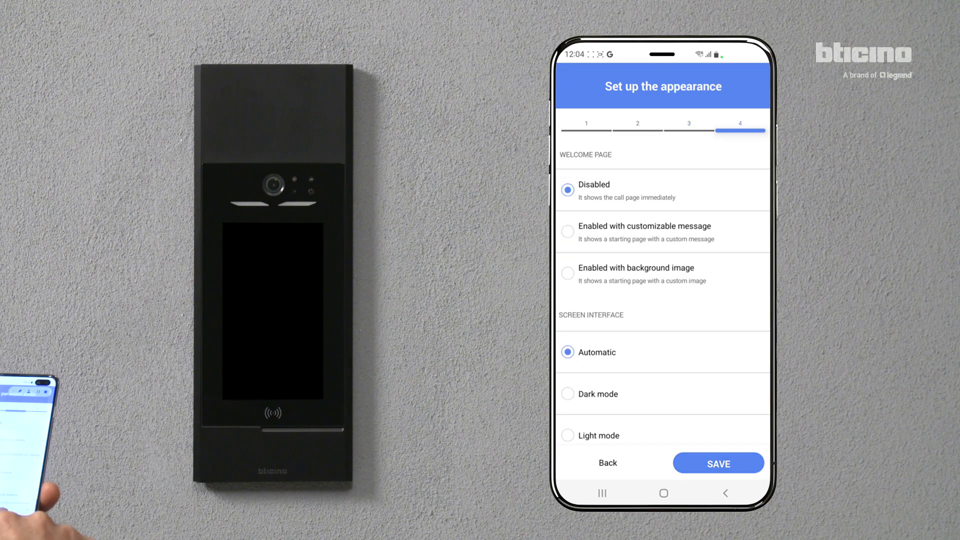
pyautogui.click(569, 394)
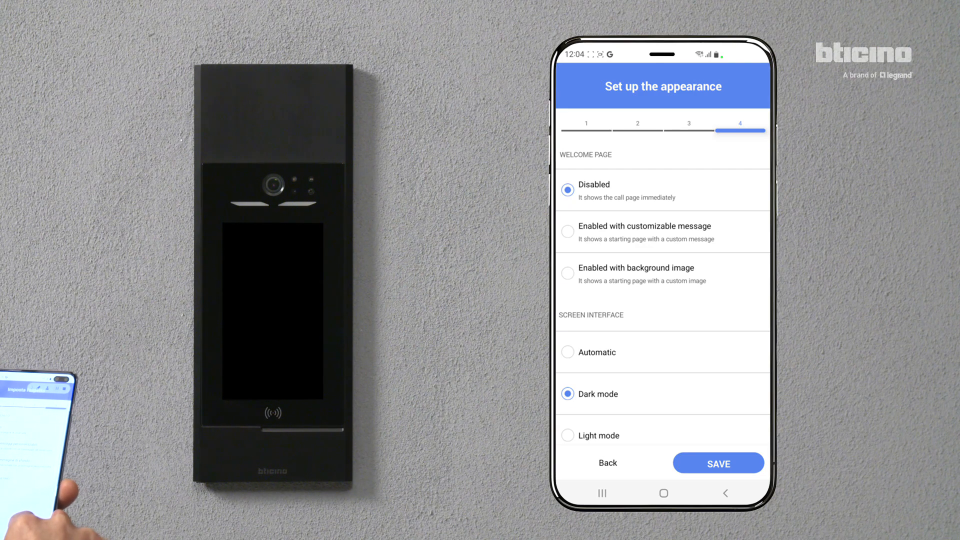
pyautogui.click(718, 464)
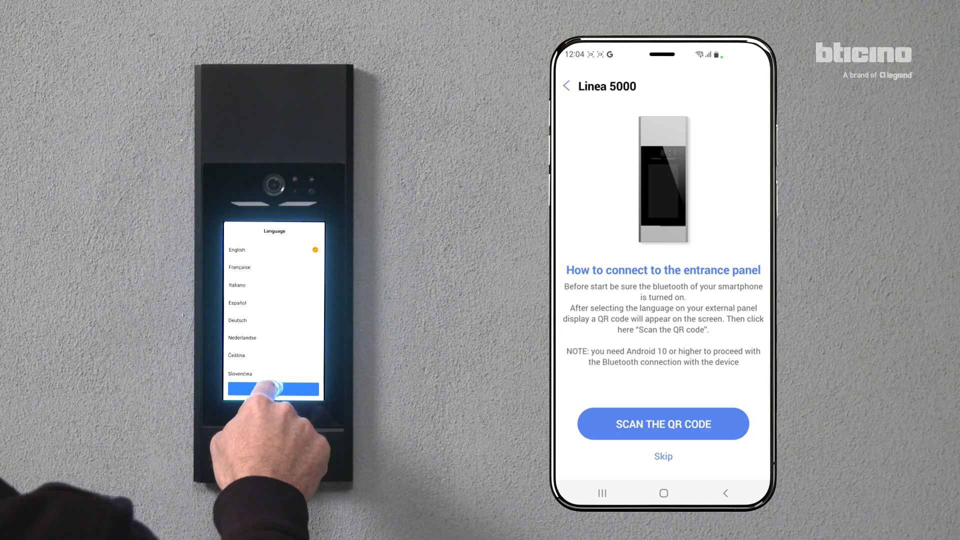
# - Confirm English on the panel and scan its setup QR code to connect over Bluetooth
pyautogui.click(273, 390)
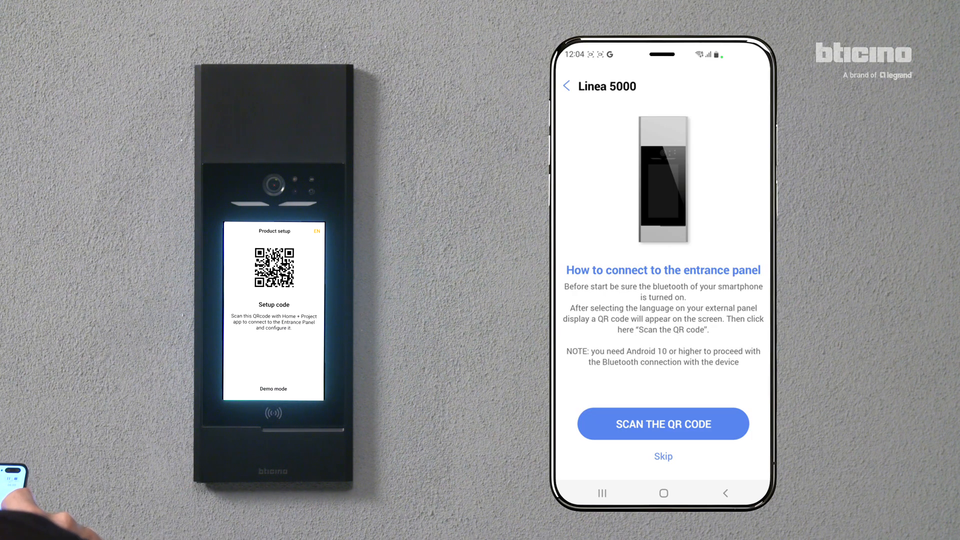
pyautogui.click(663, 424)
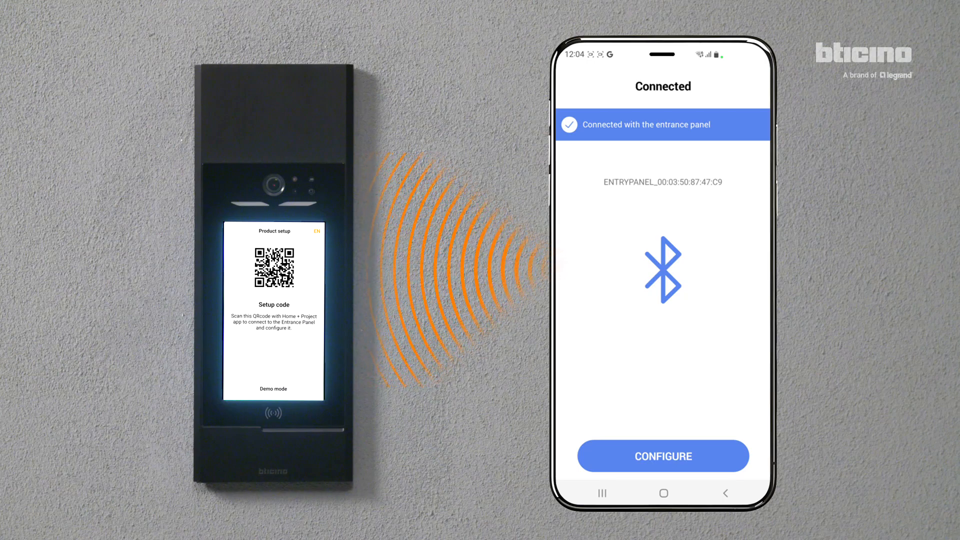
# - Configure the panel so the Main entrance device appears and the panel shows the address book
pyautogui.click(662, 456)
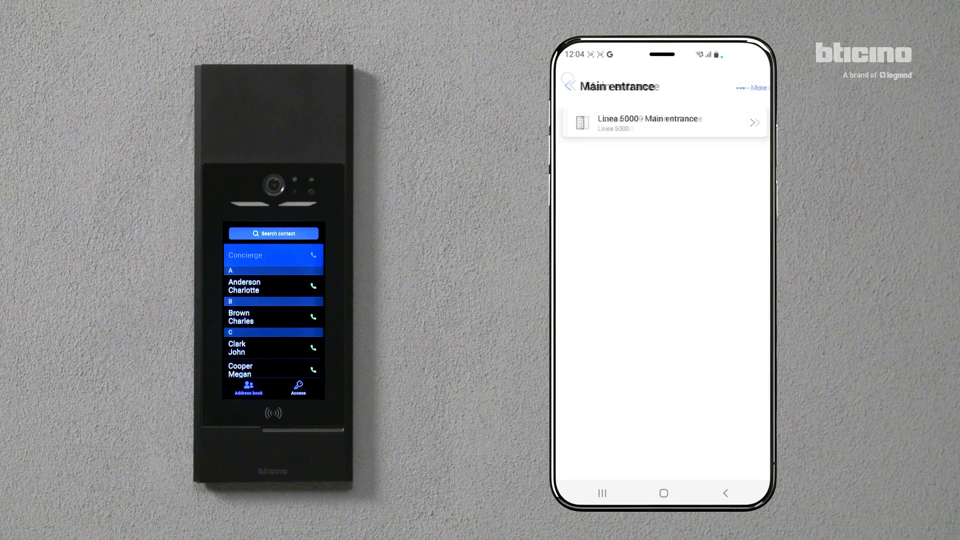
pyautogui.click(664, 121)
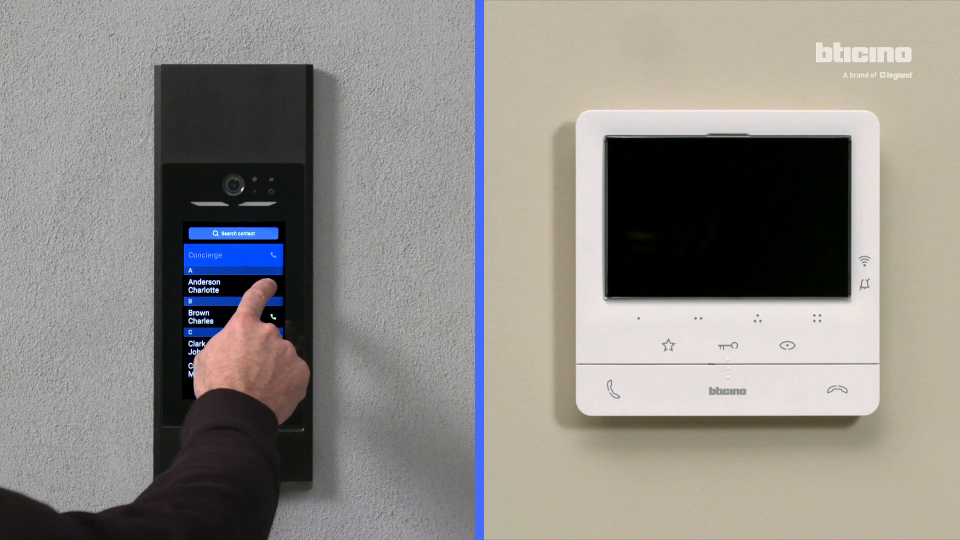
pyautogui.click(233, 286)
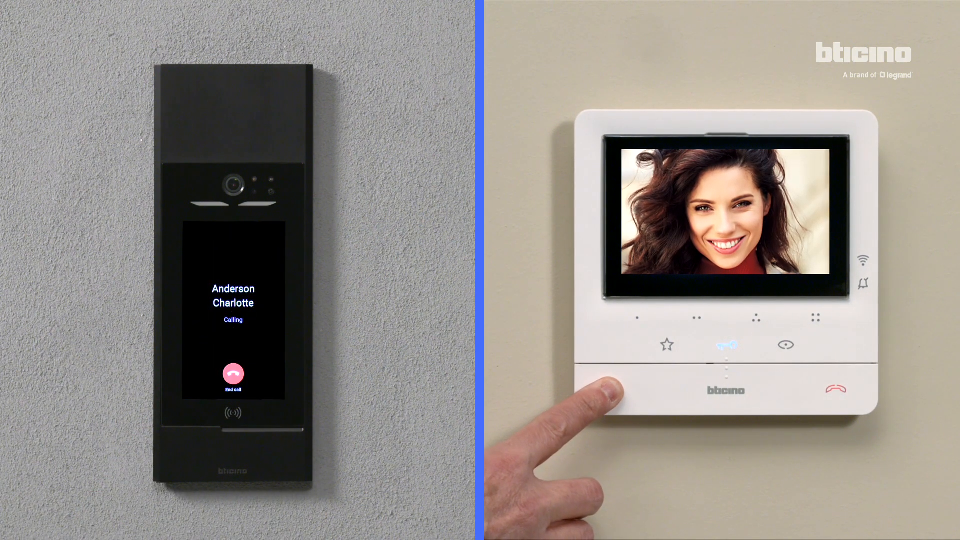
pyautogui.click(726, 345)
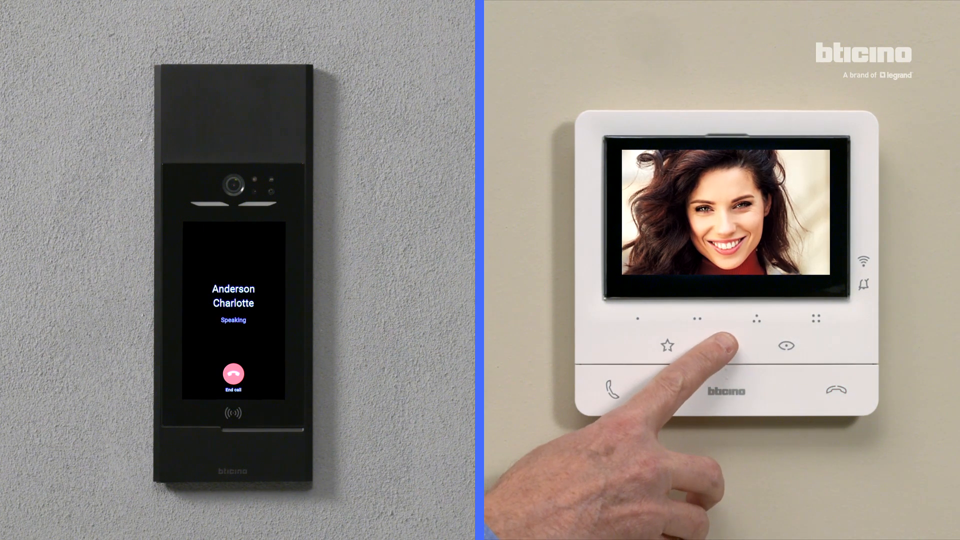
pyautogui.click(727, 345)
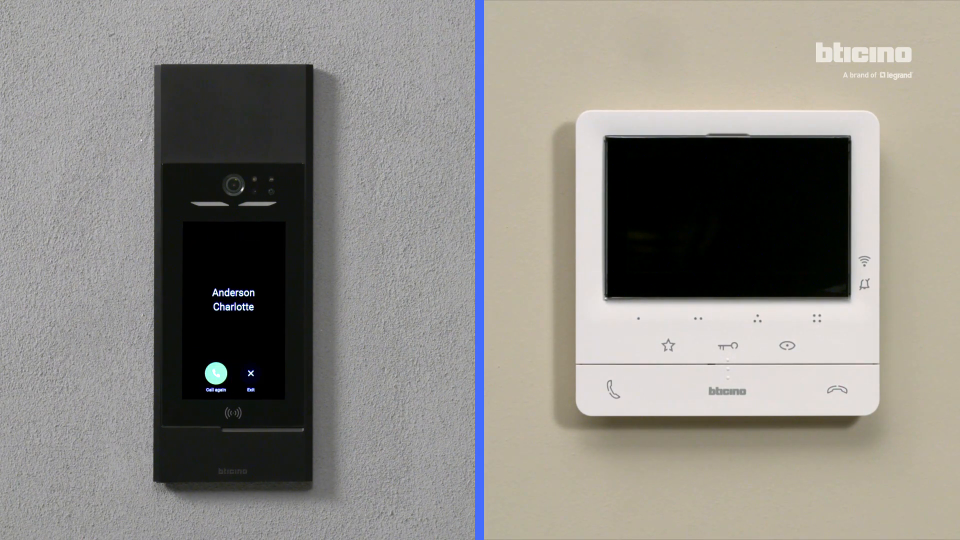
pyautogui.click(250, 372)
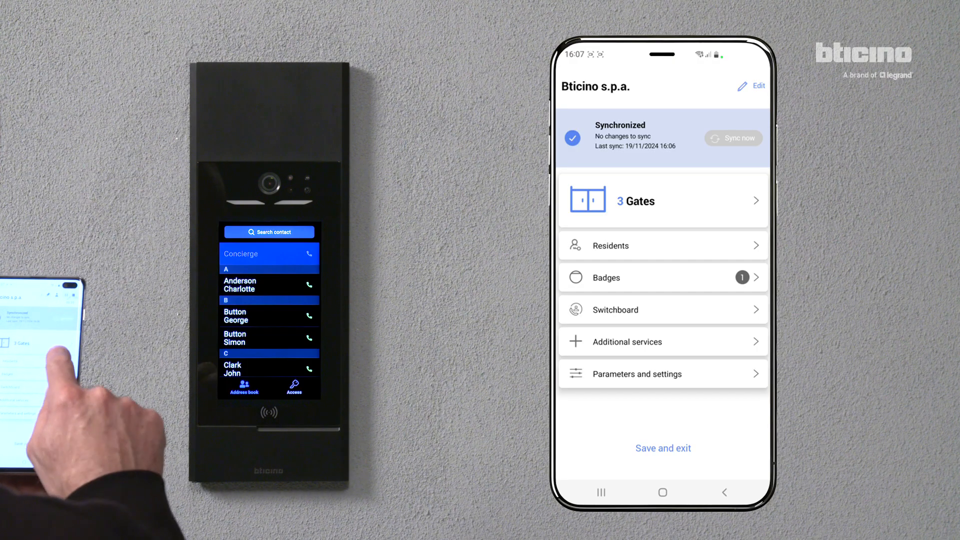
pyautogui.click(663, 201)
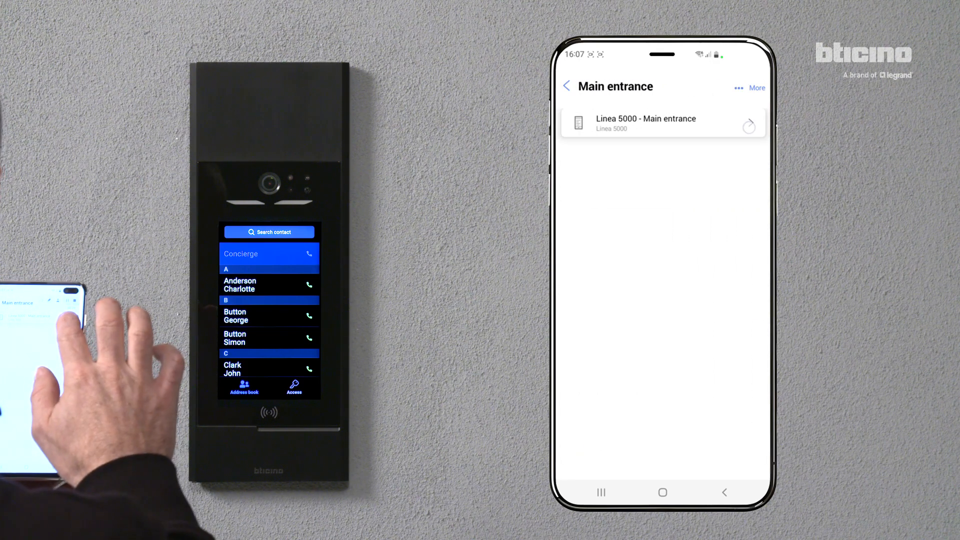
pyautogui.click(756, 88)
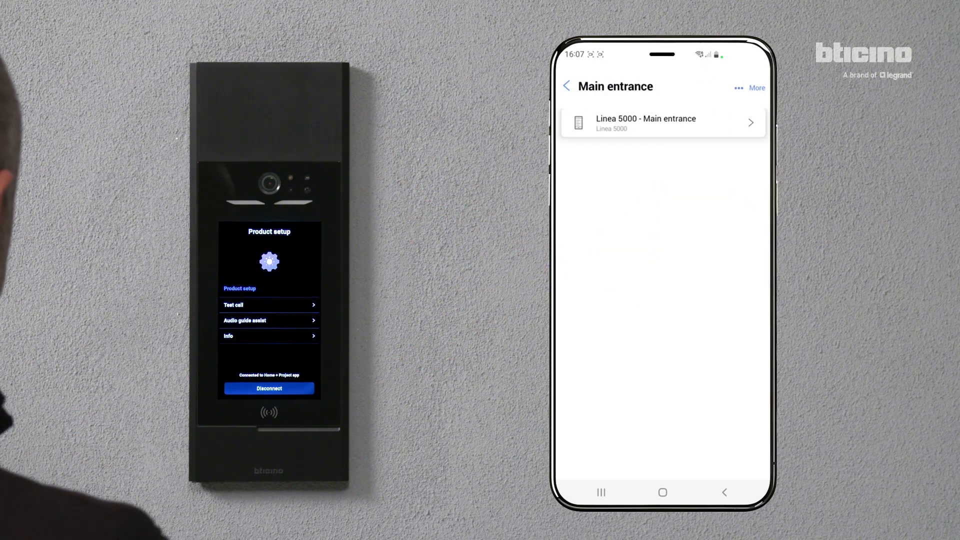
pyautogui.click(268, 304)
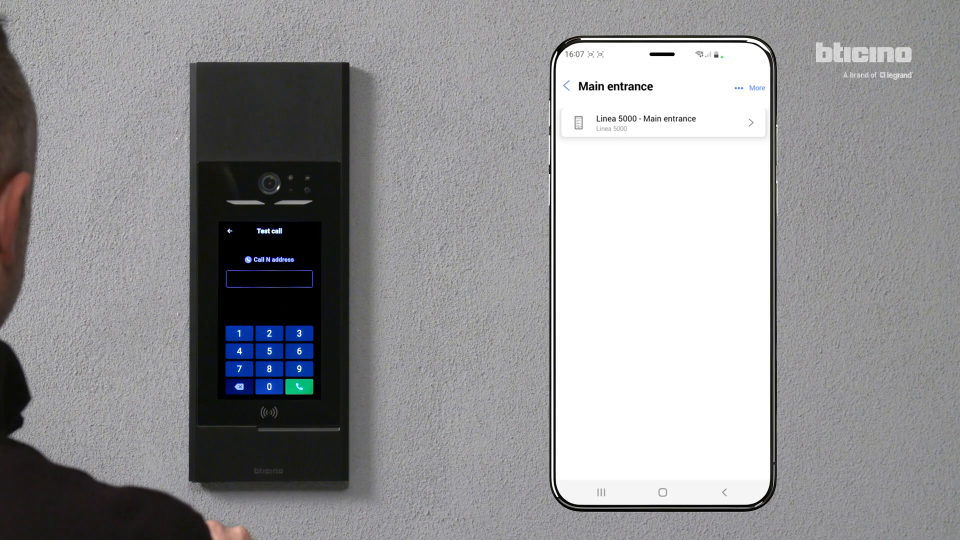
pyautogui.click(239, 333)
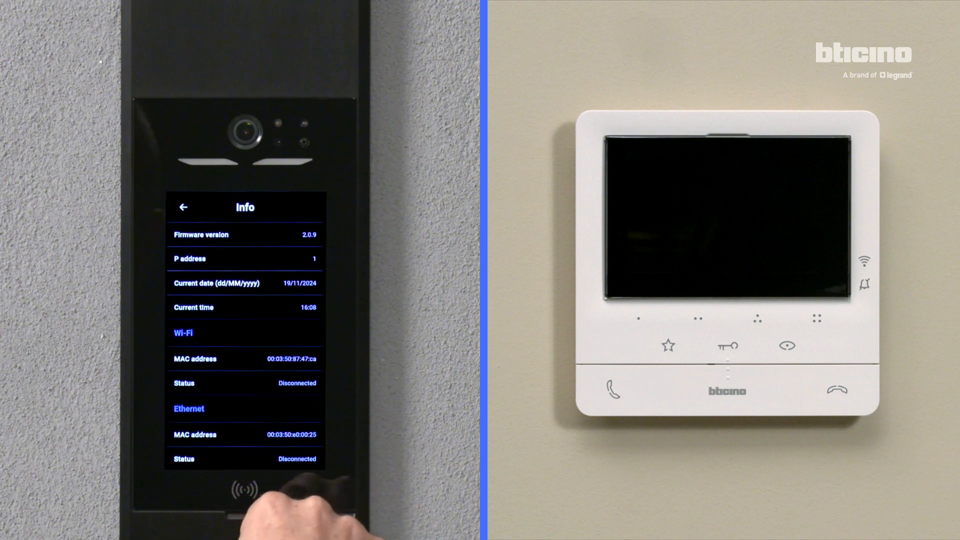
pyautogui.scroll(-3)
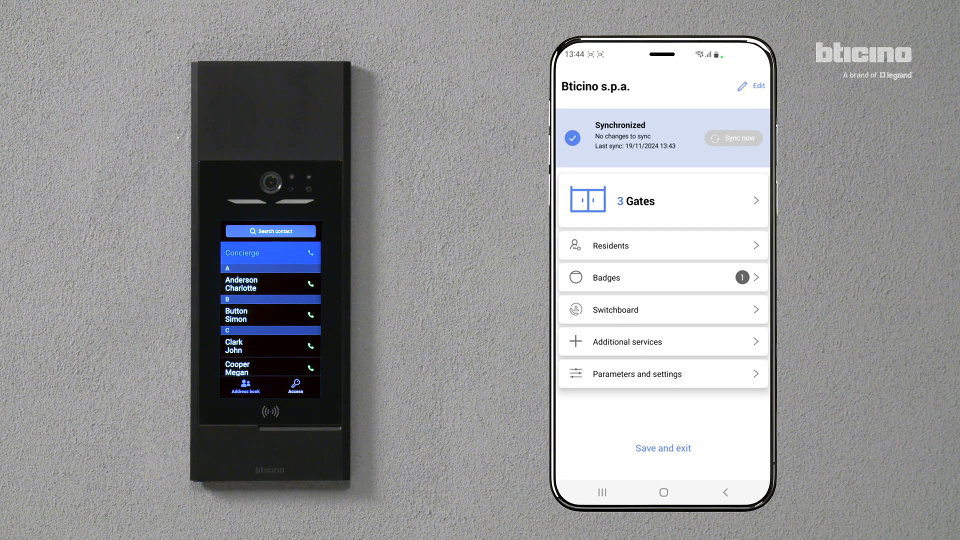
# - Edit the Main entrance panel via Gates > More and advance to step 4, Screen interface
pyautogui.click(662, 201)
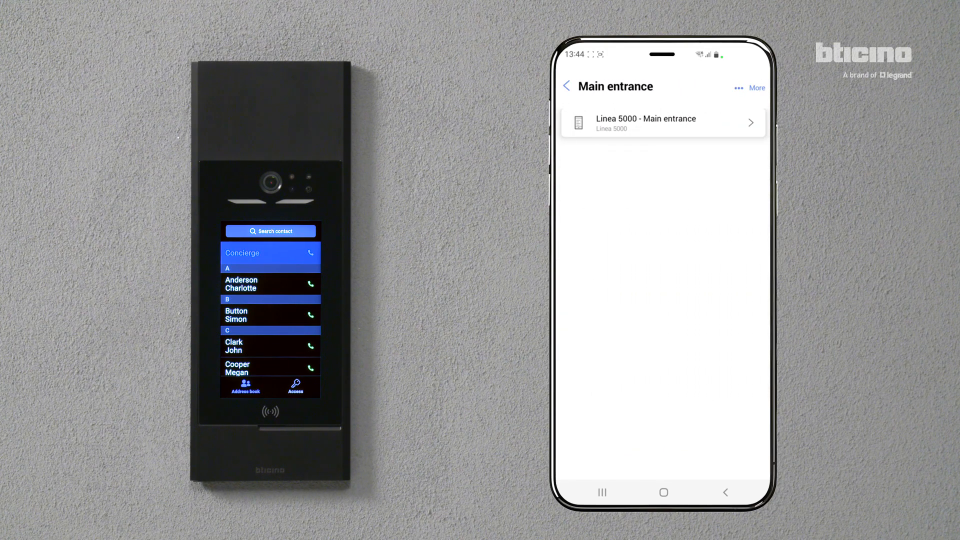
pyautogui.click(756, 88)
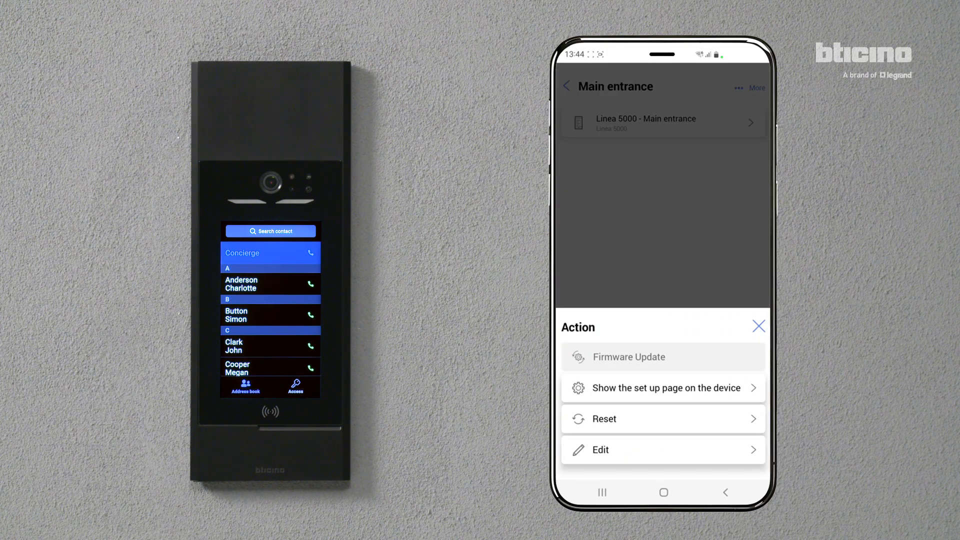
pyautogui.click(663, 388)
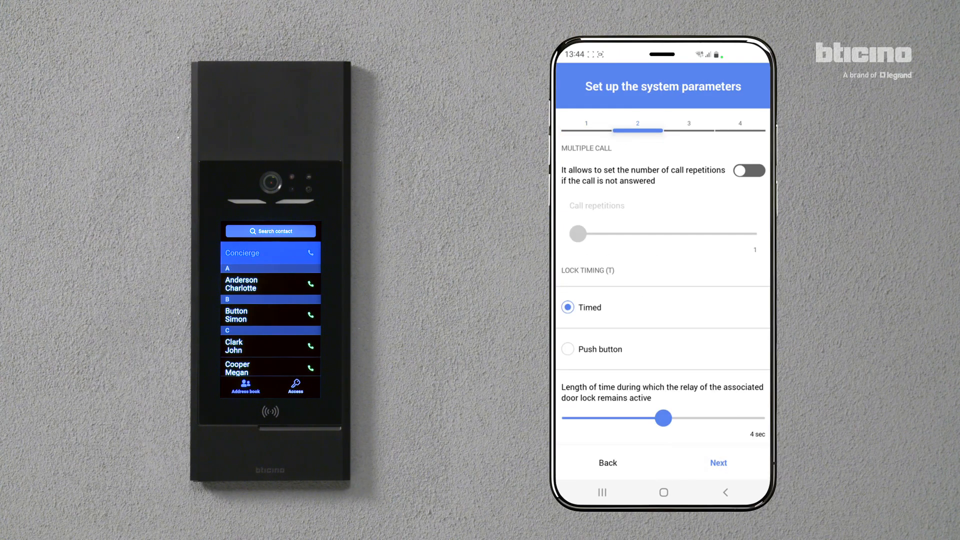
pyautogui.click(719, 462)
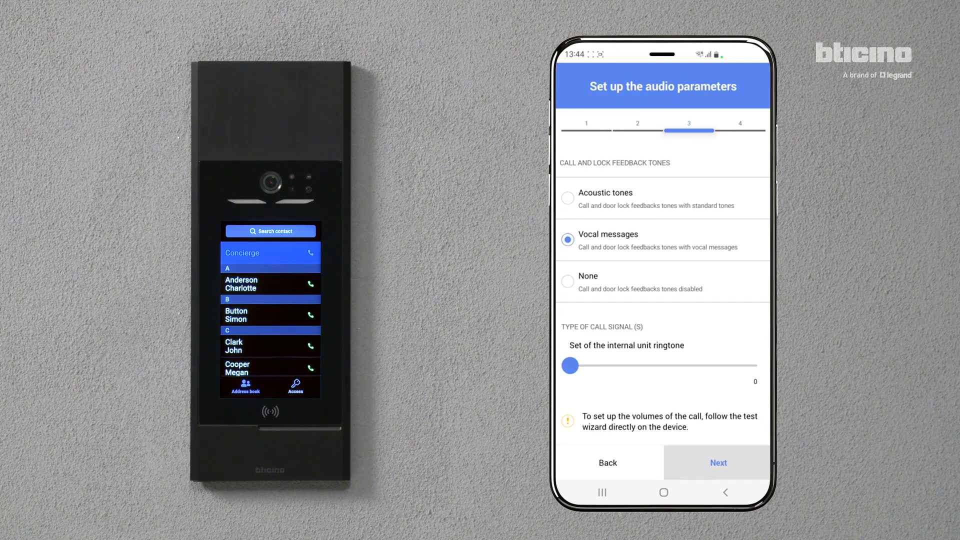
pyautogui.click(717, 462)
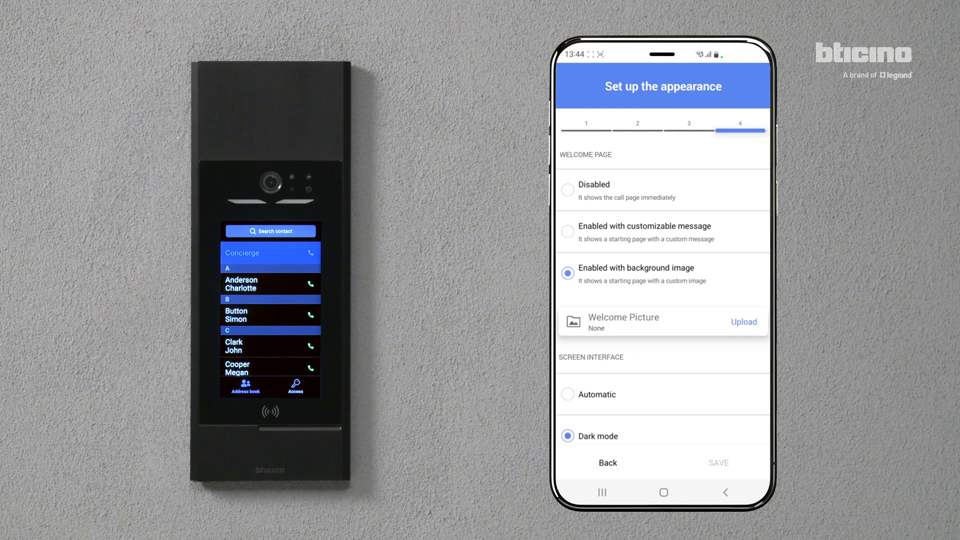
# - Enable the welcome page with background image Linea_500_sfondo.jpg and save to send it to the panel
pyautogui.click(744, 321)
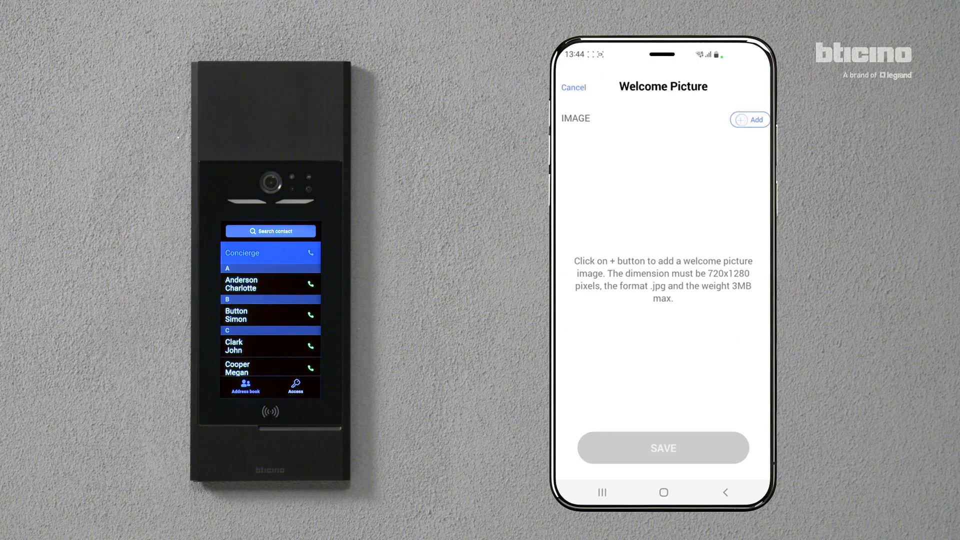
pyautogui.click(749, 119)
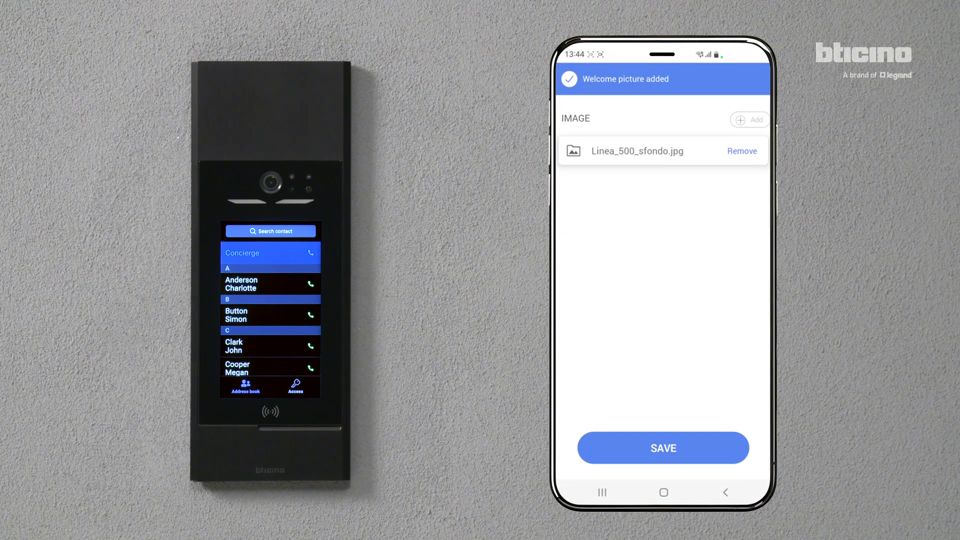
pyautogui.click(662, 448)
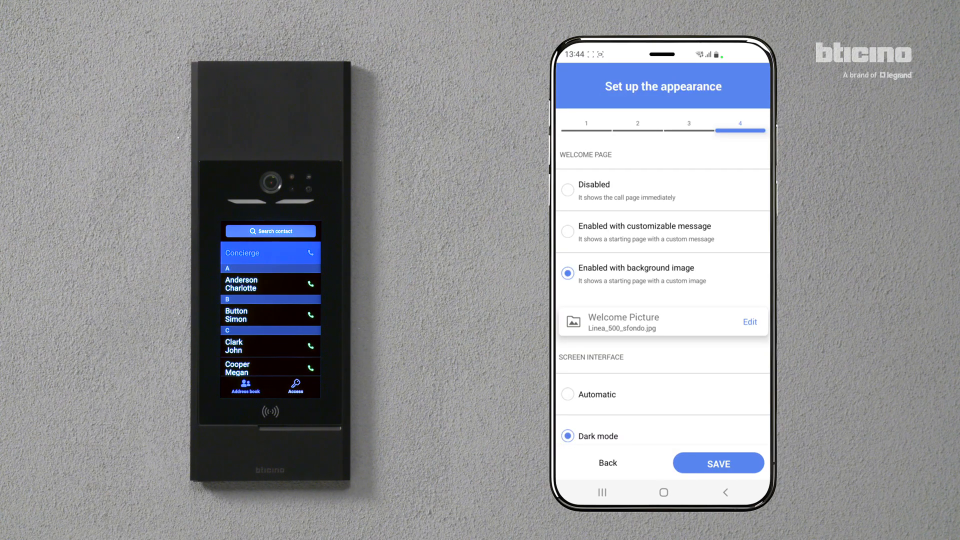
pyautogui.click(719, 463)
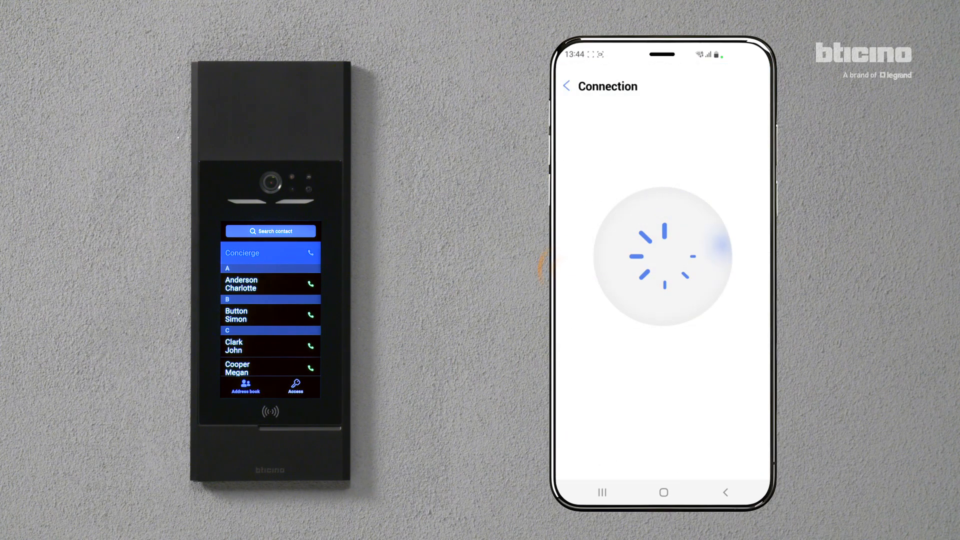